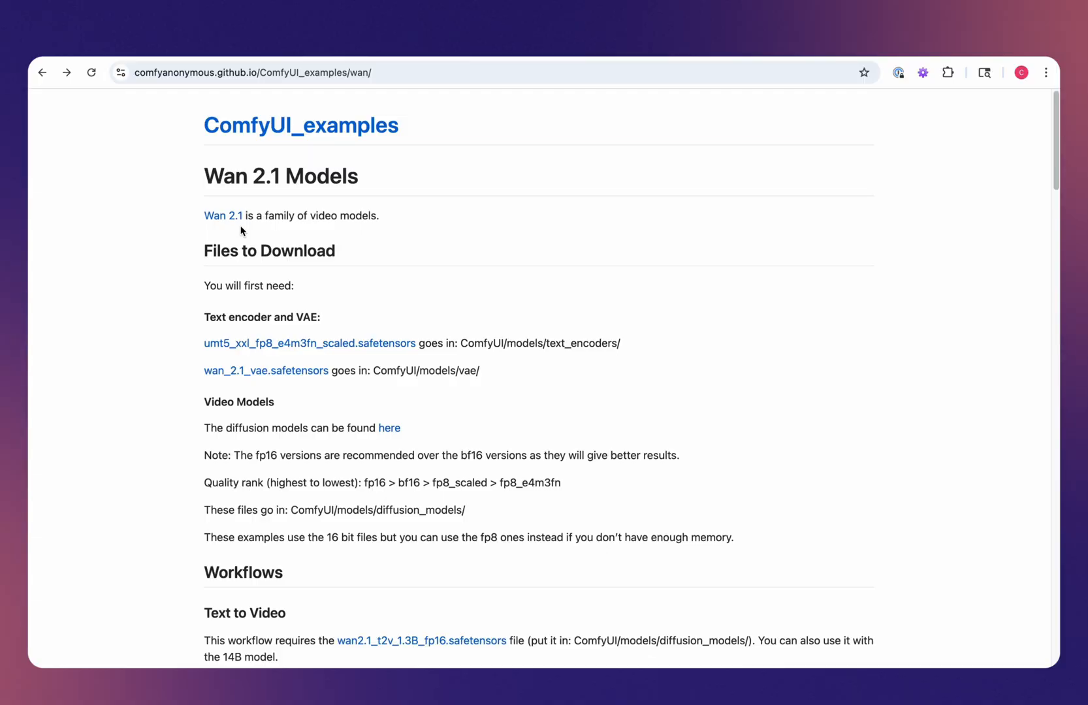
mouse_move(565, 317)
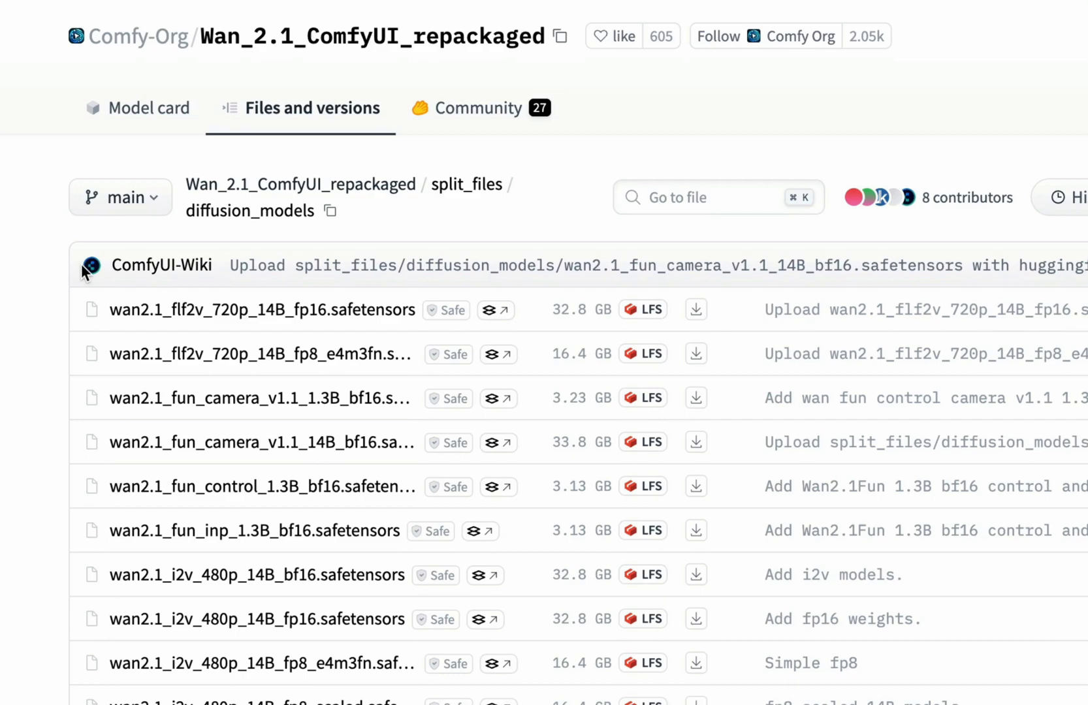
Scroll through the Hugging Face diffusion_models file list for Wan 2.1.
scroll(down, 3)
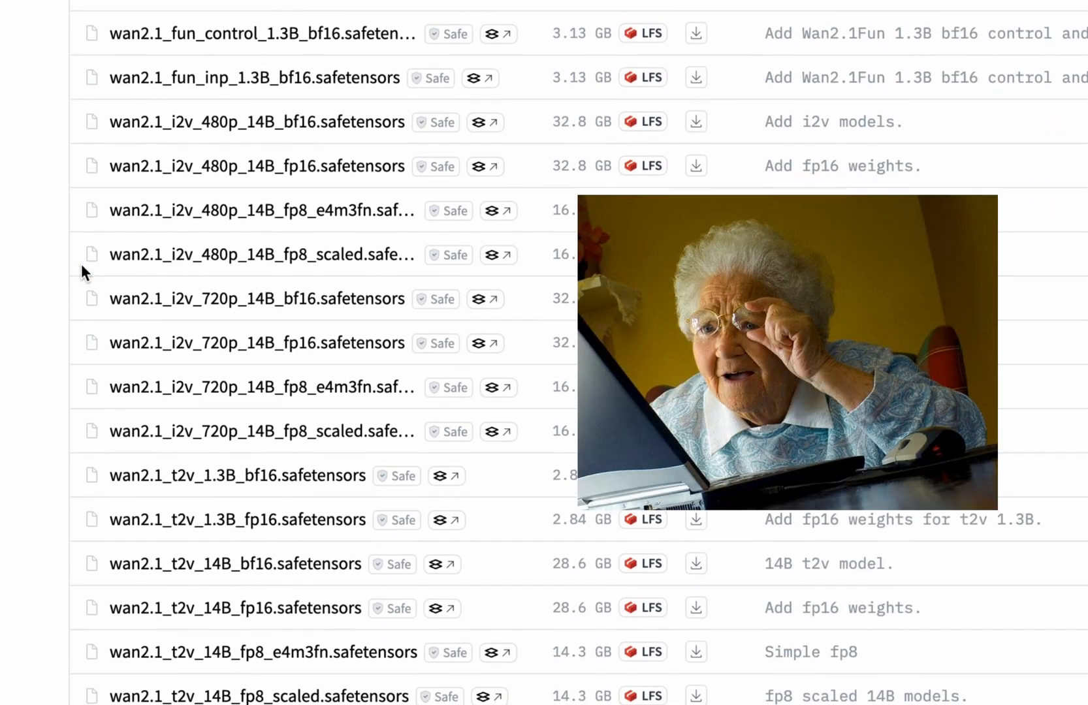
scroll(down, 3)
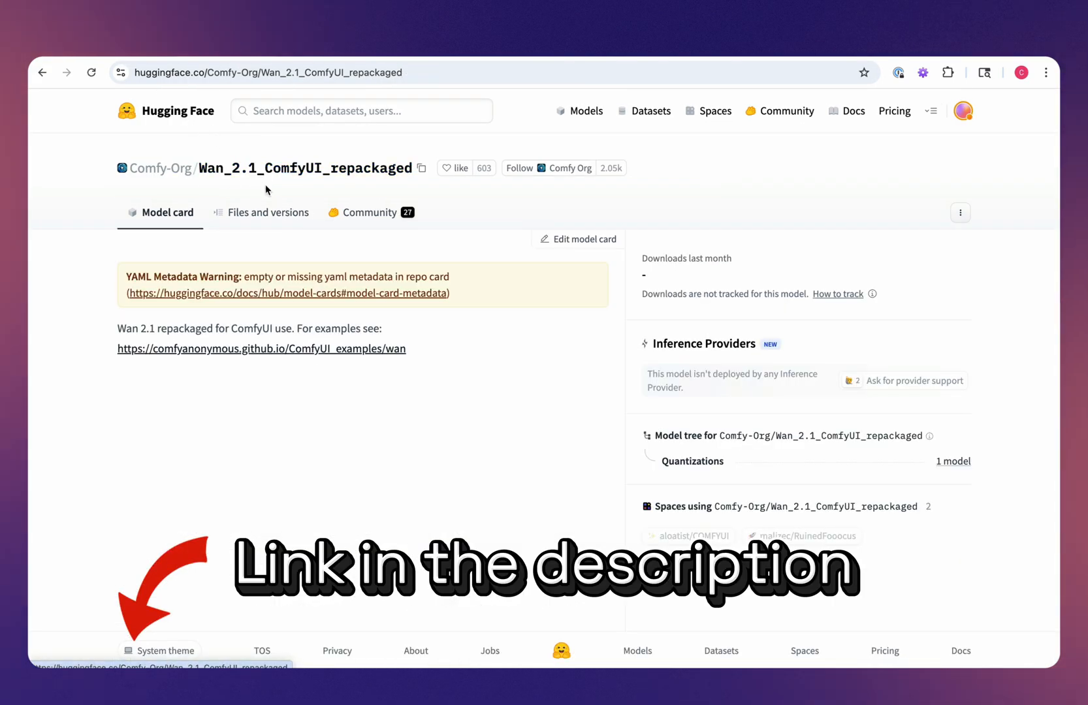
mouse_move(269, 213)
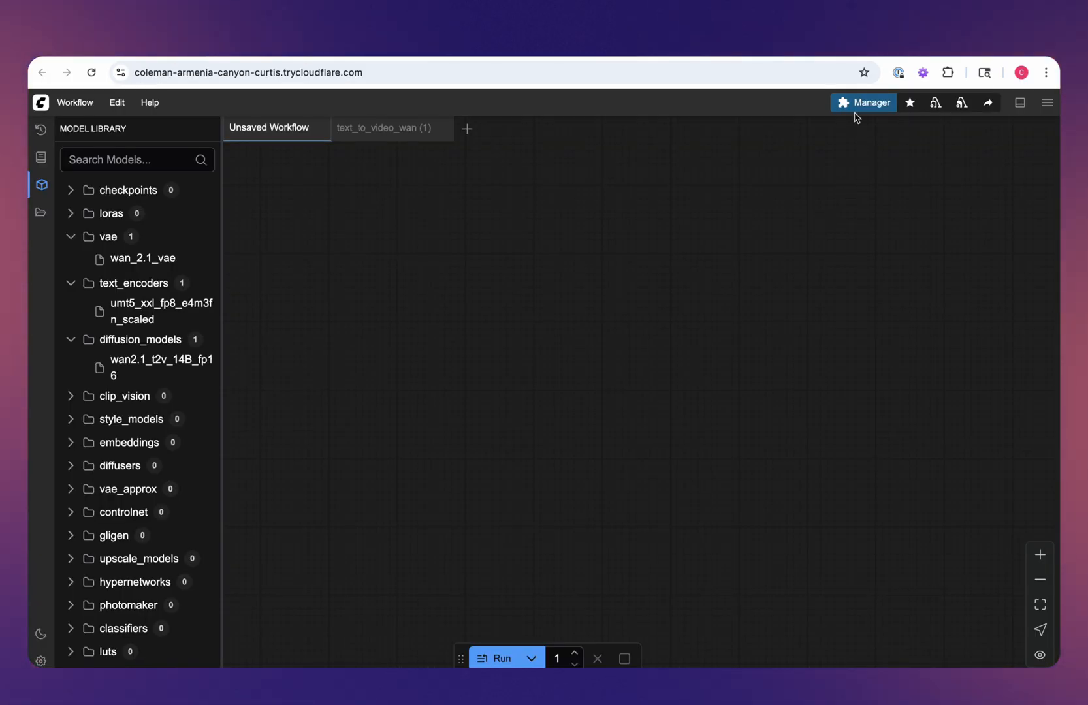
click(863, 104)
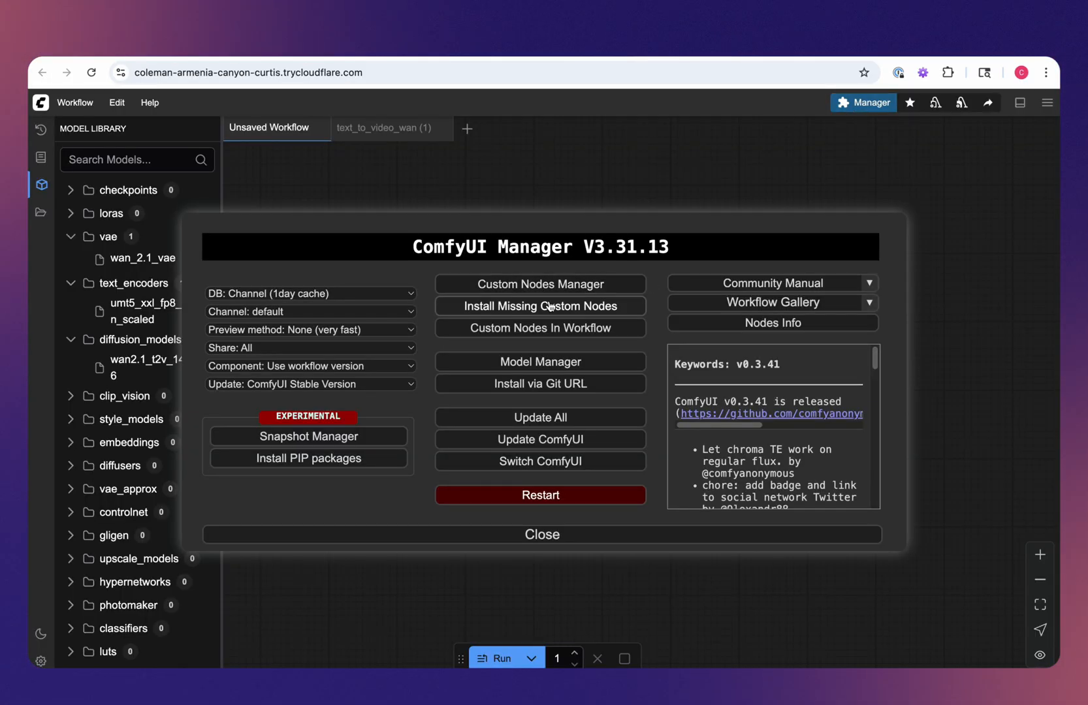
mouse_move(540, 284)
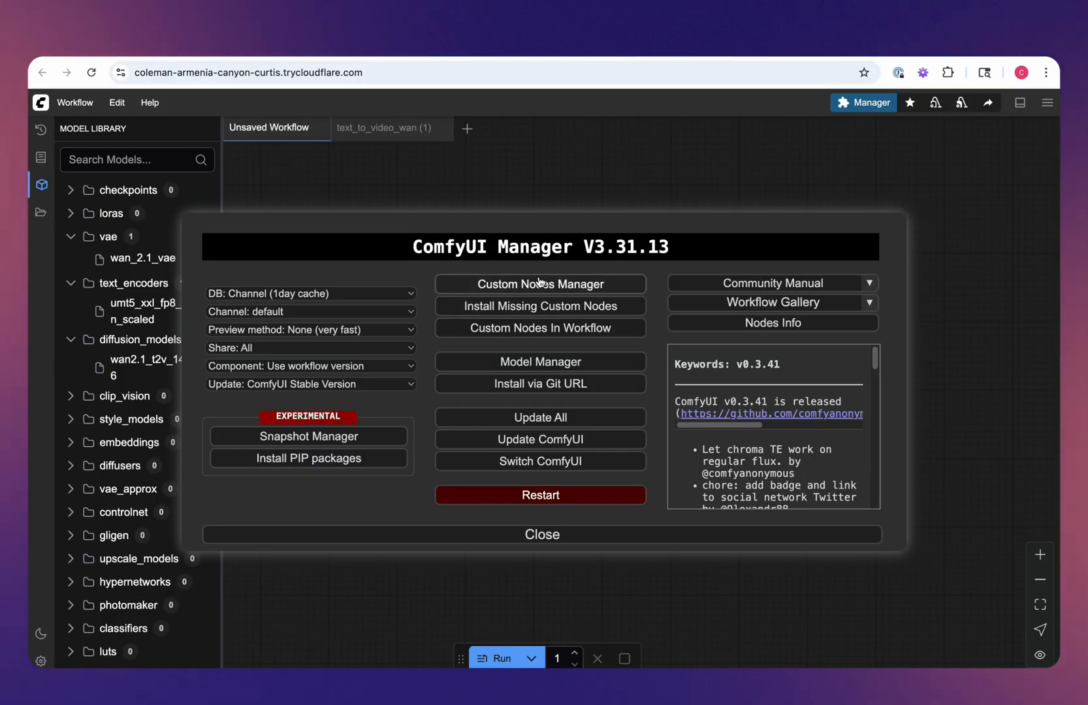
click(540, 283)
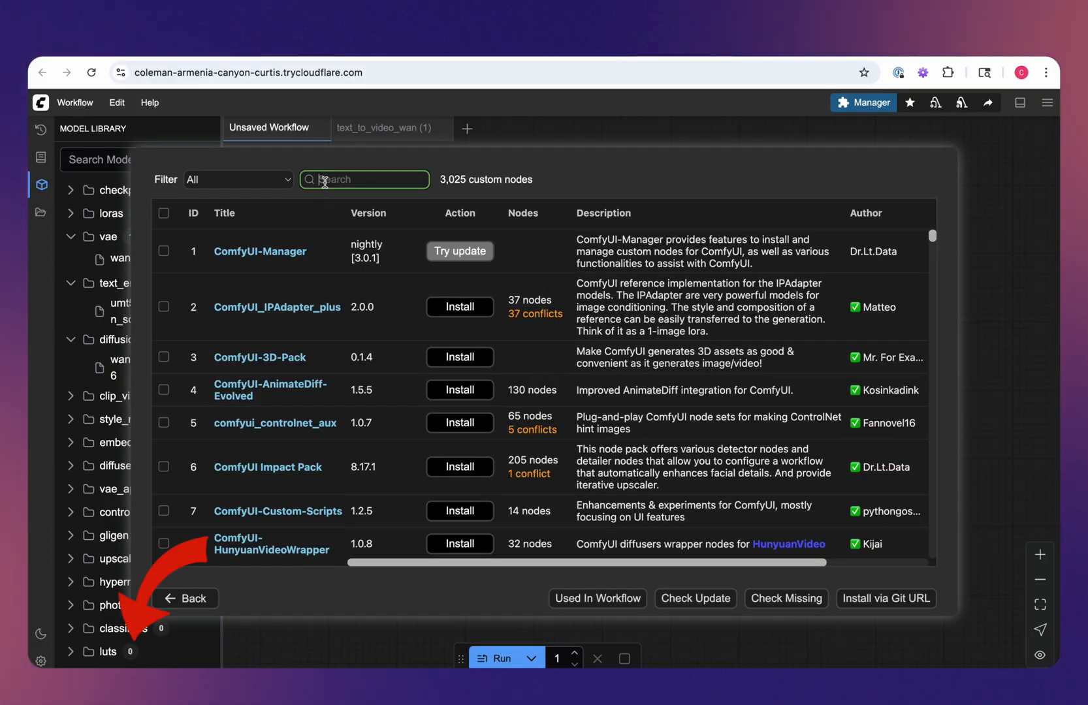
text(teacache)
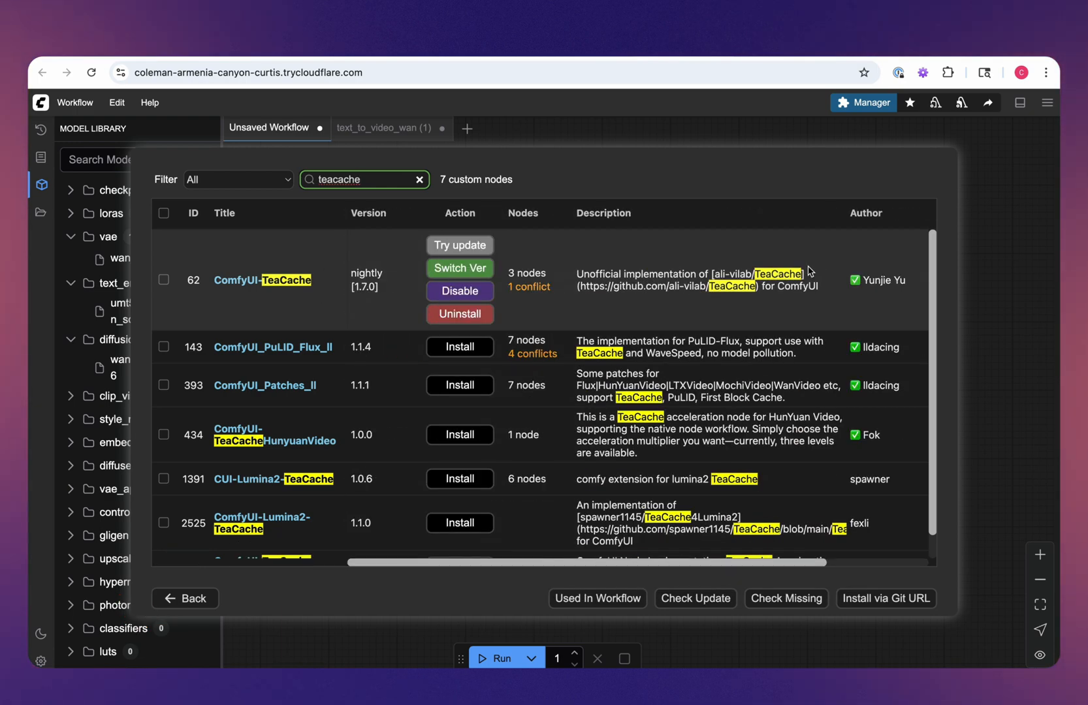
mouse_move(796, 370)
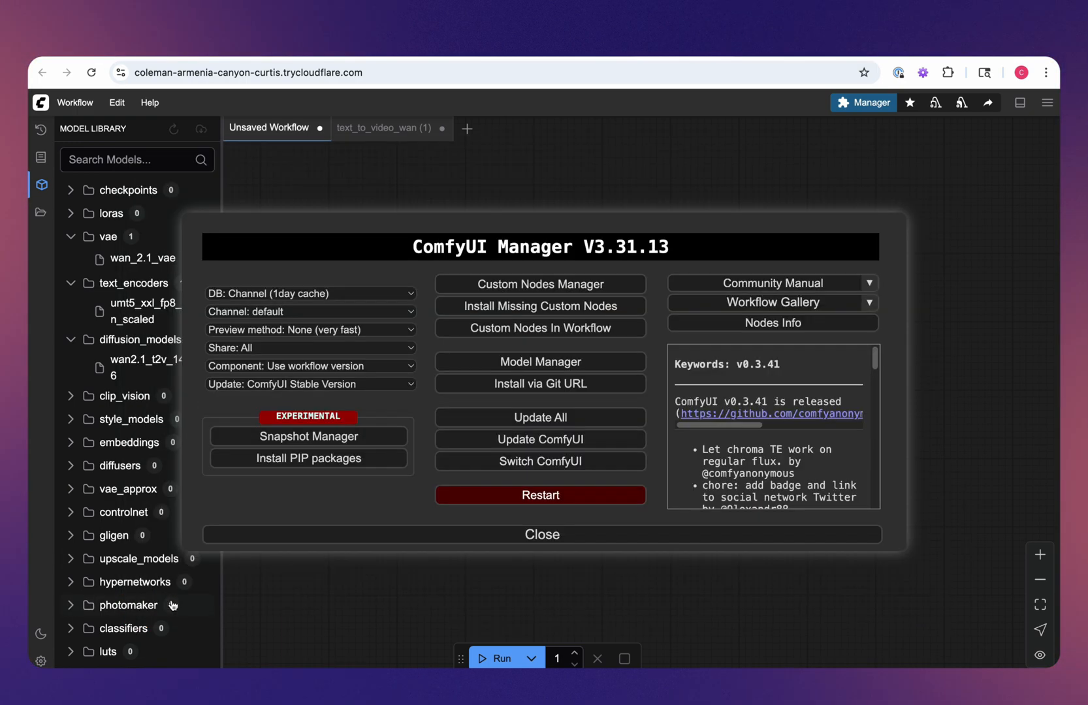
click(542, 534)
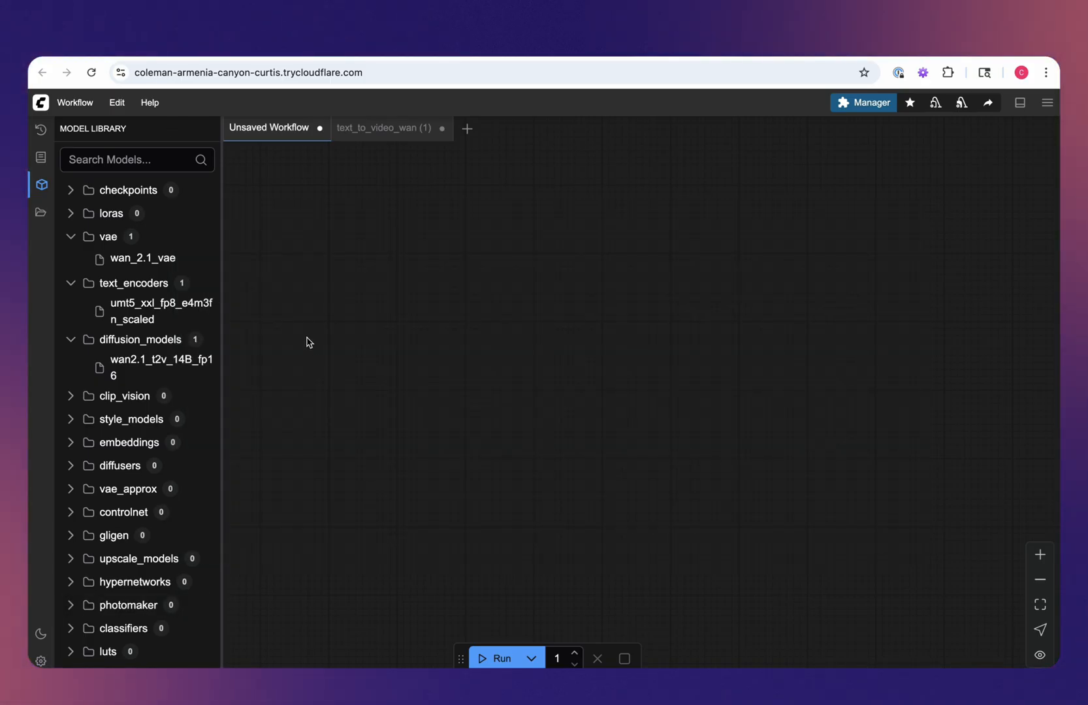
mouse_move(146, 145)
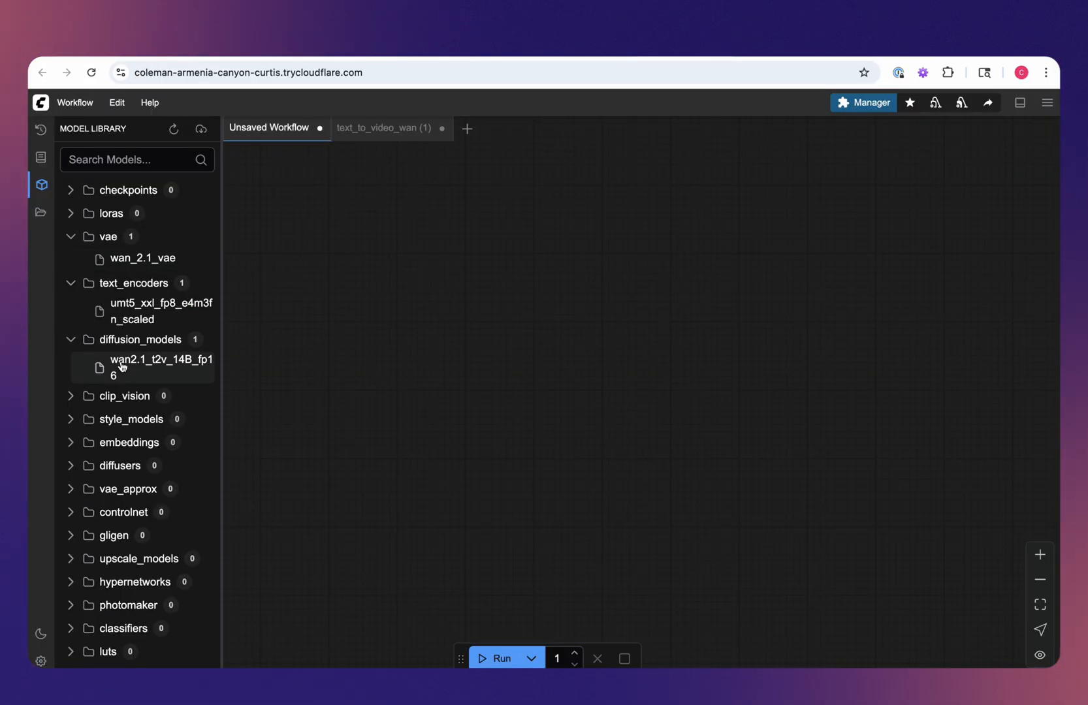
click(382, 128)
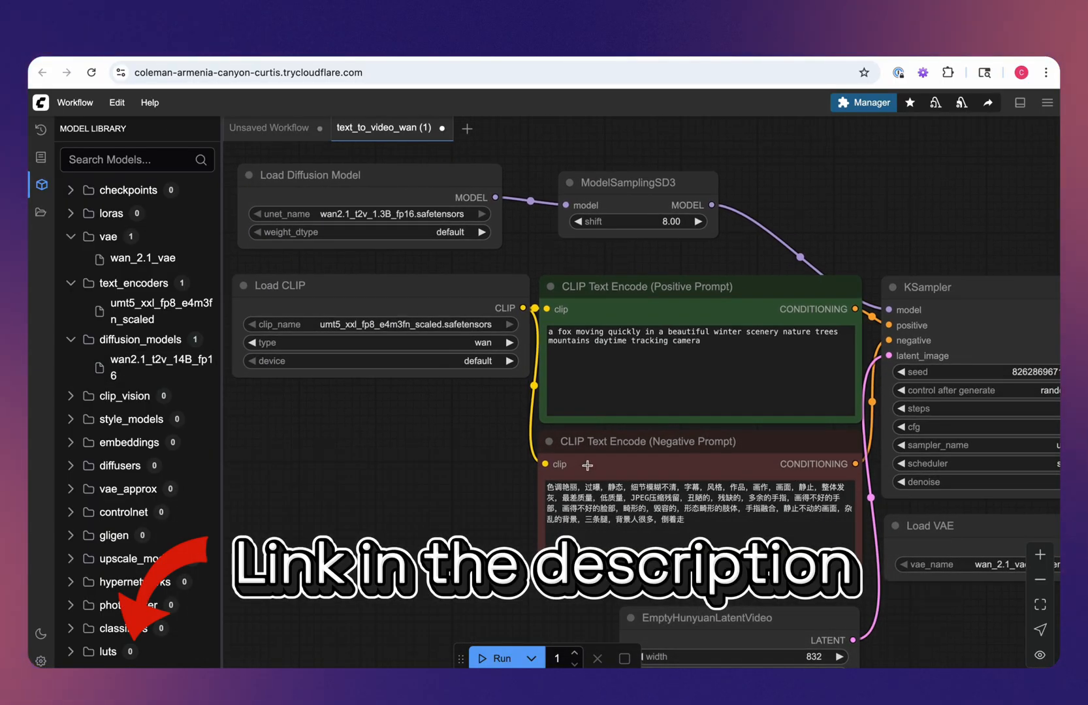
click(270, 128)
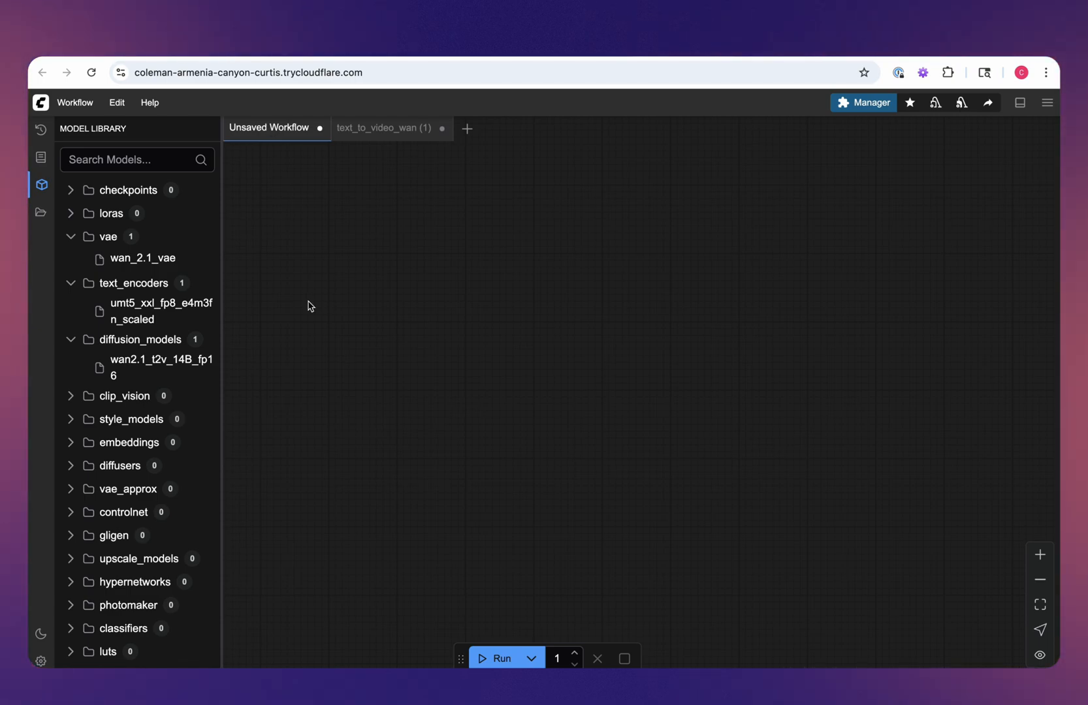
Add a Load Diffusion Model node with the Wan 2.1 t2v 14B model.
double_click(310, 306)
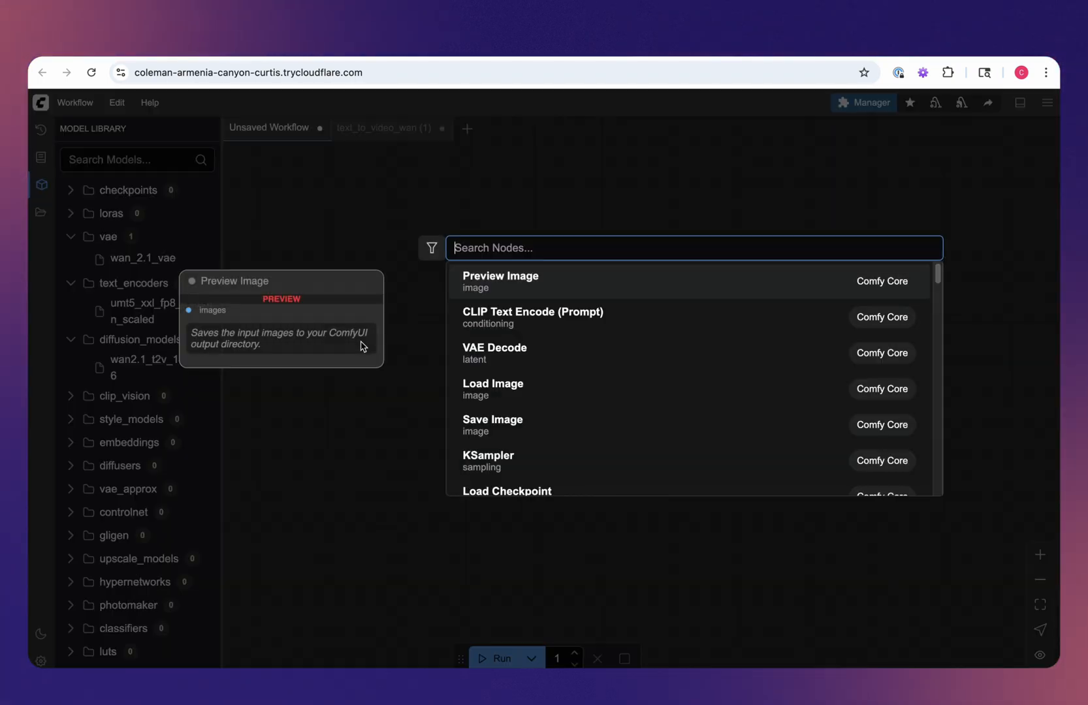
text(load di)
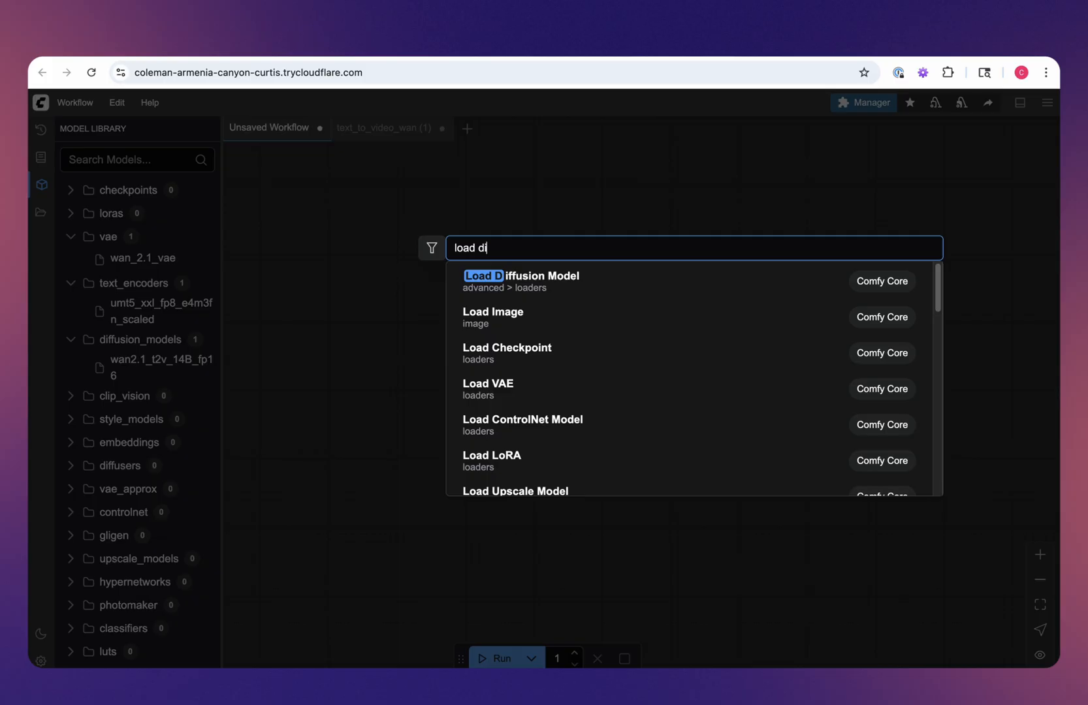
click(519, 275)
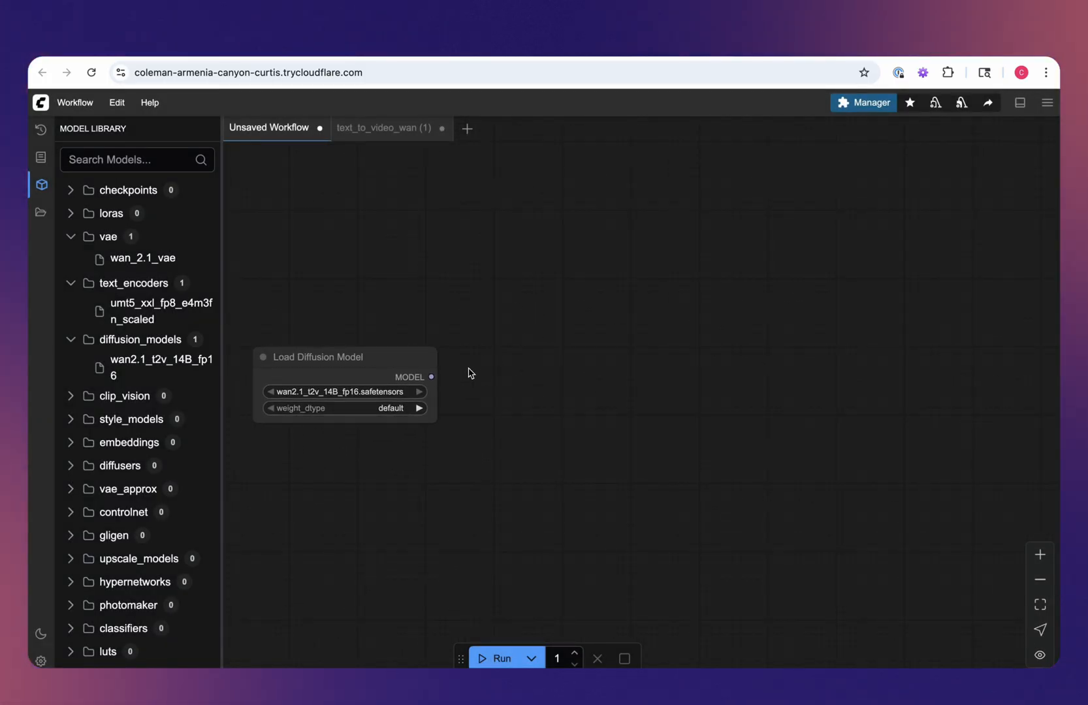
Add a TeaCache node fed by the model, with model_type wan2.1_t2v_14B_ret_mode.
text(teac)
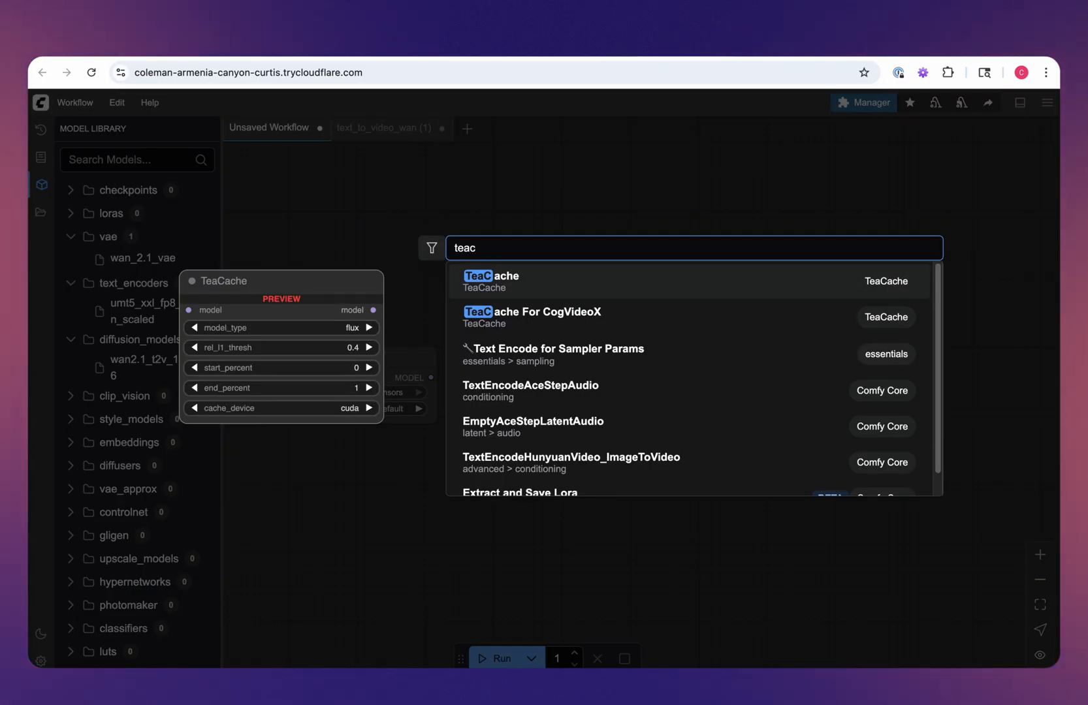
click(490, 281)
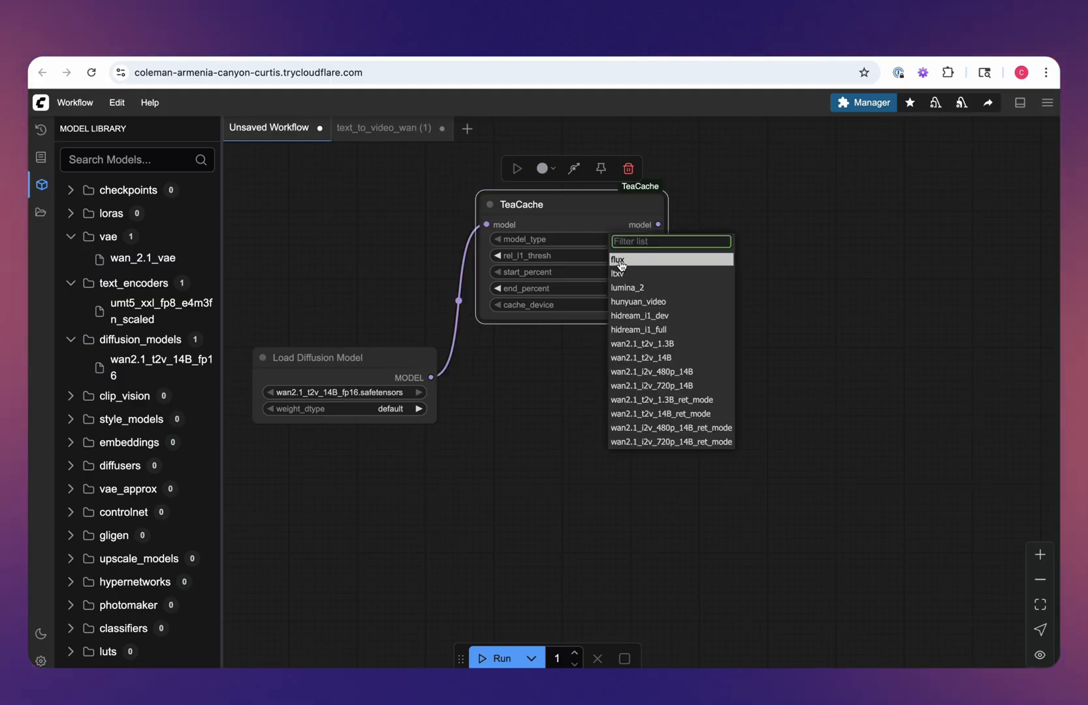
mouse_move(660, 414)
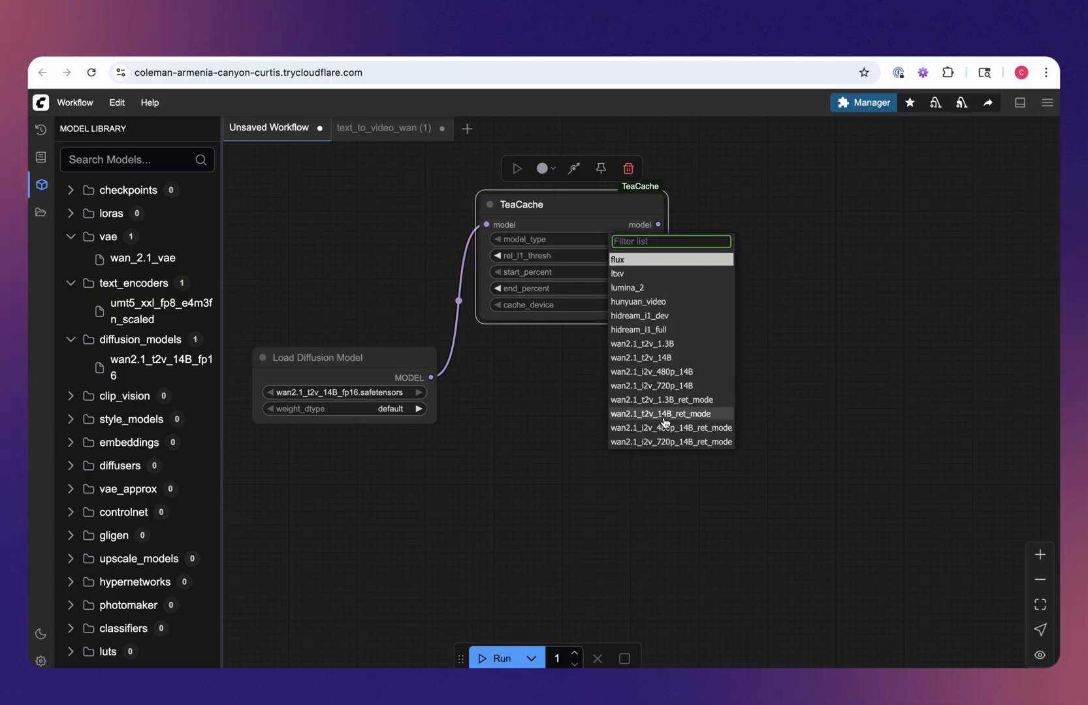
click(659, 414)
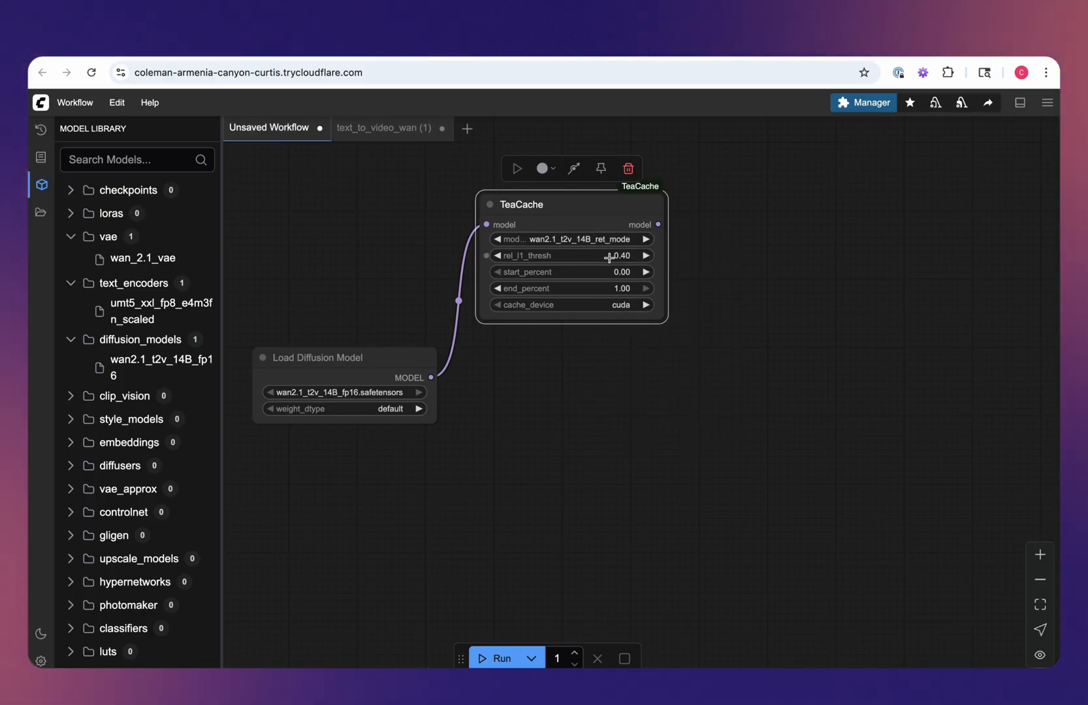
mouse_move(510, 196)
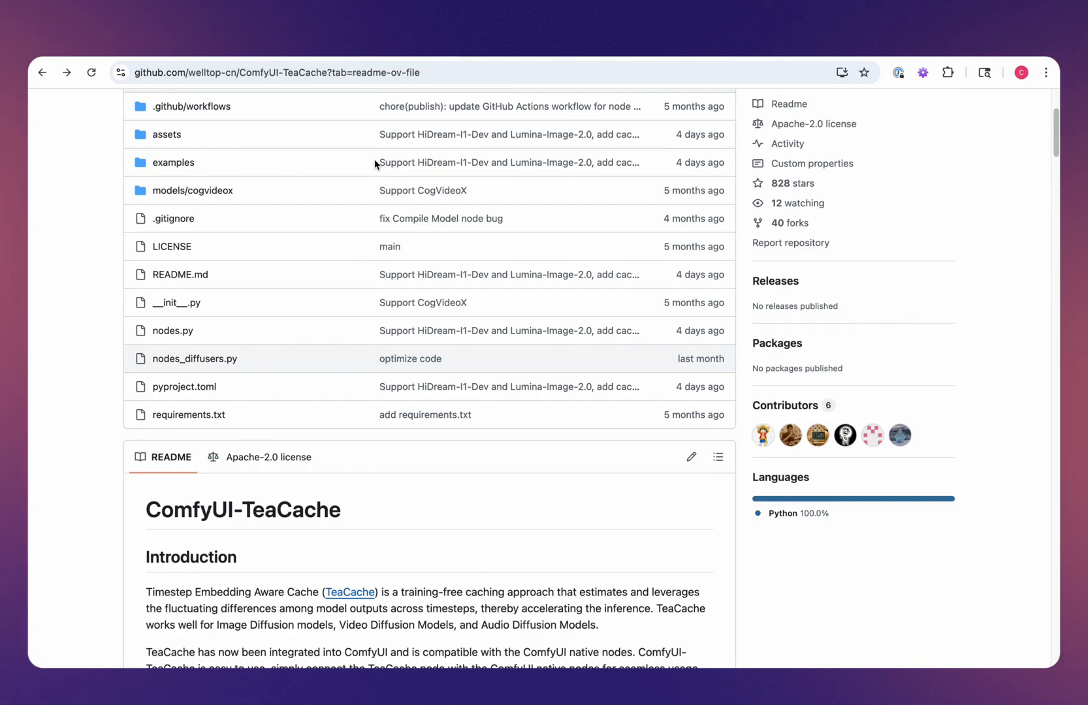
Scroll the TeaCache README to the recommended rel_l1_thresh settings table.
scroll(up, 3)
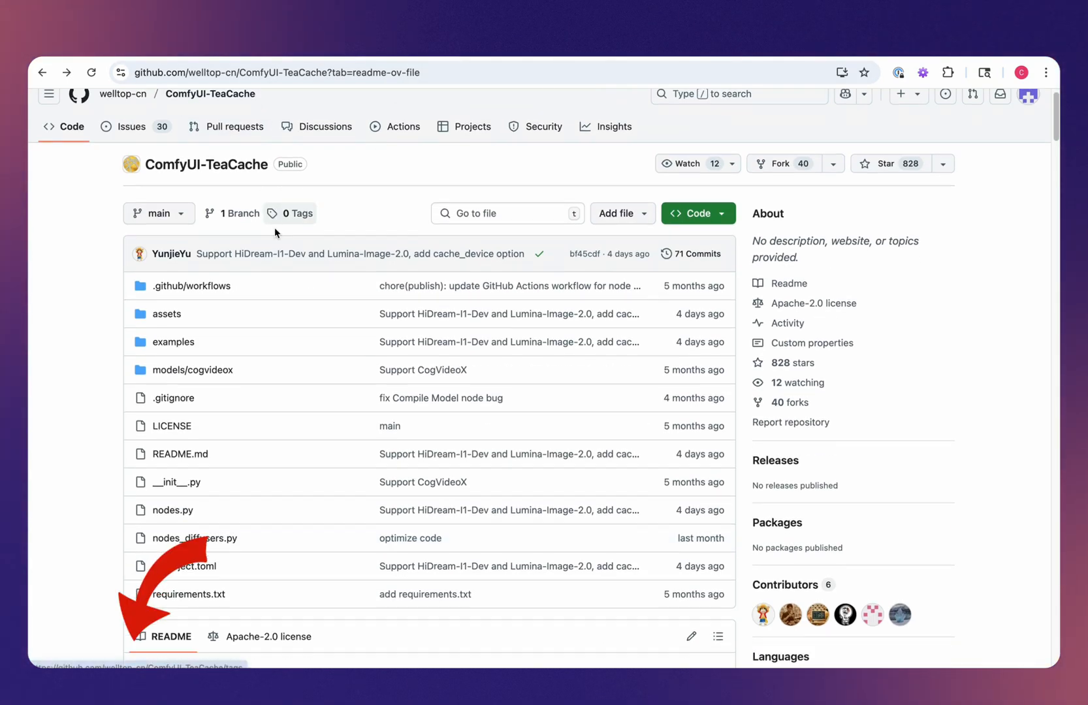
scroll(down, 3)
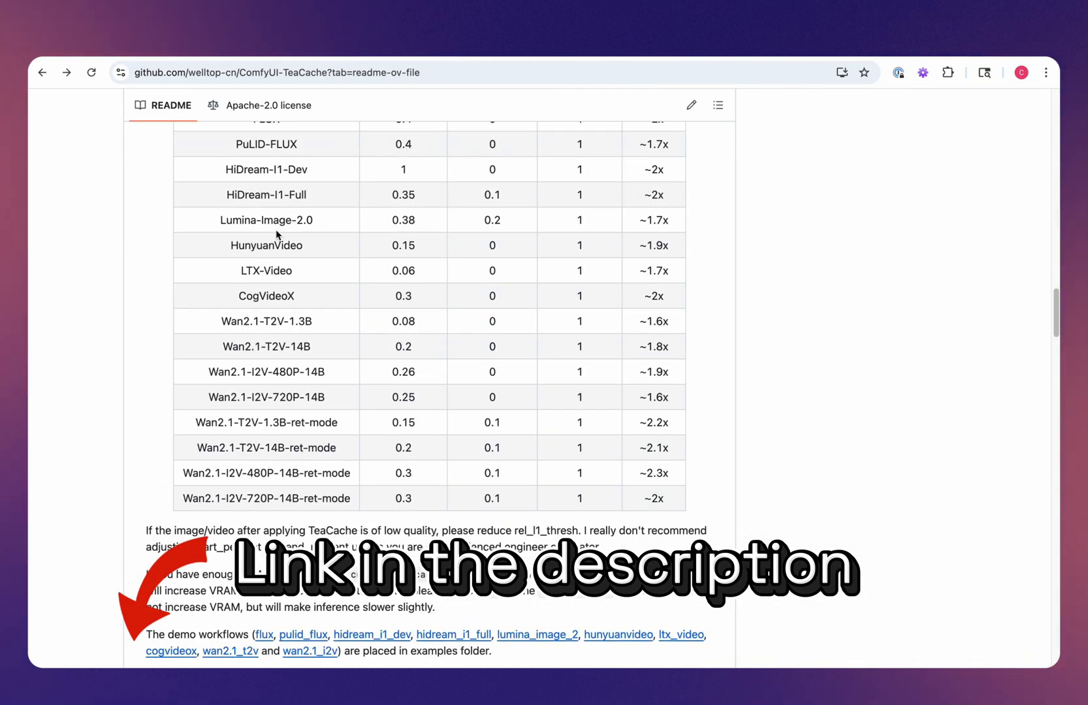
scroll(up, 3)
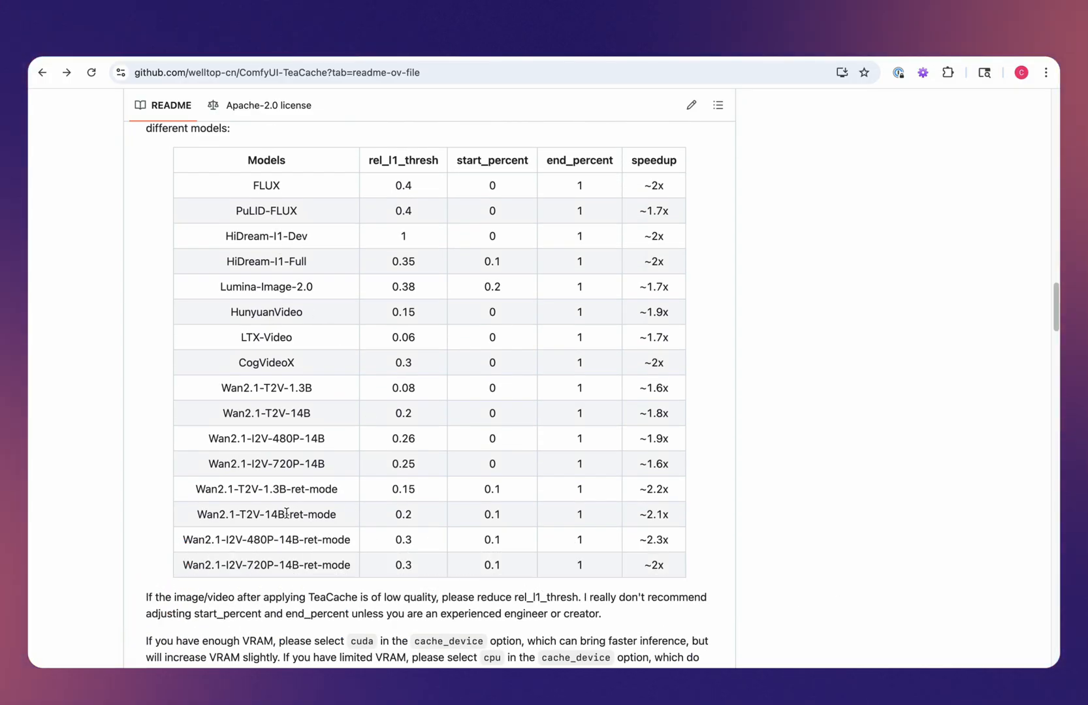
mouse_move(263, 515)
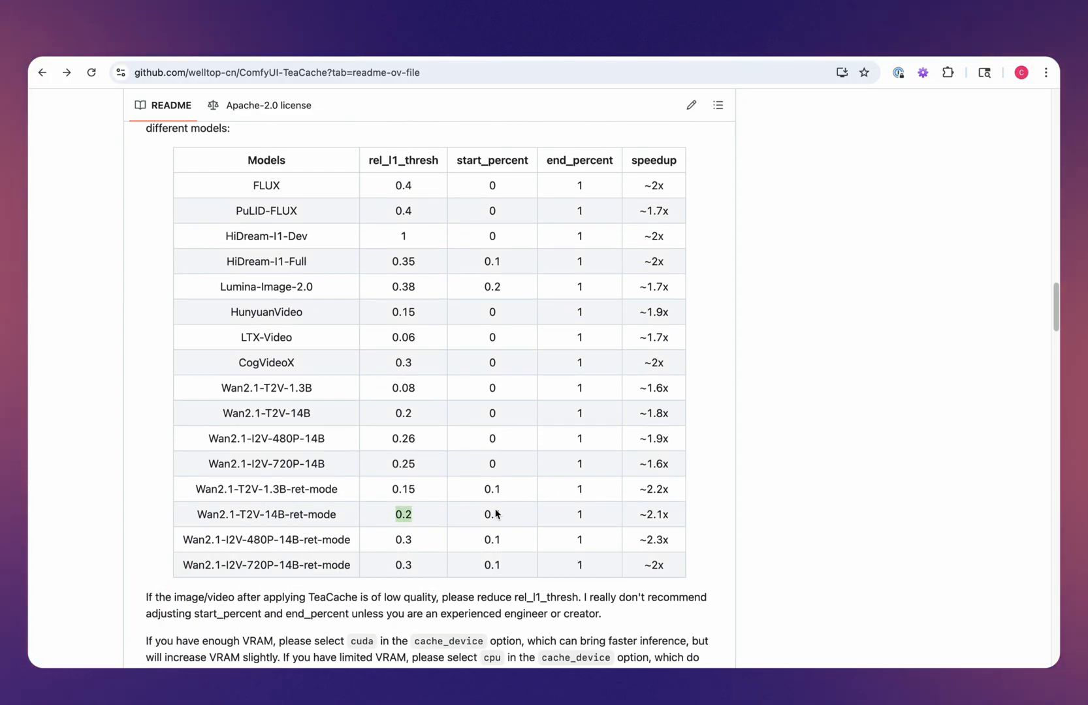
mouse_move(487, 513)
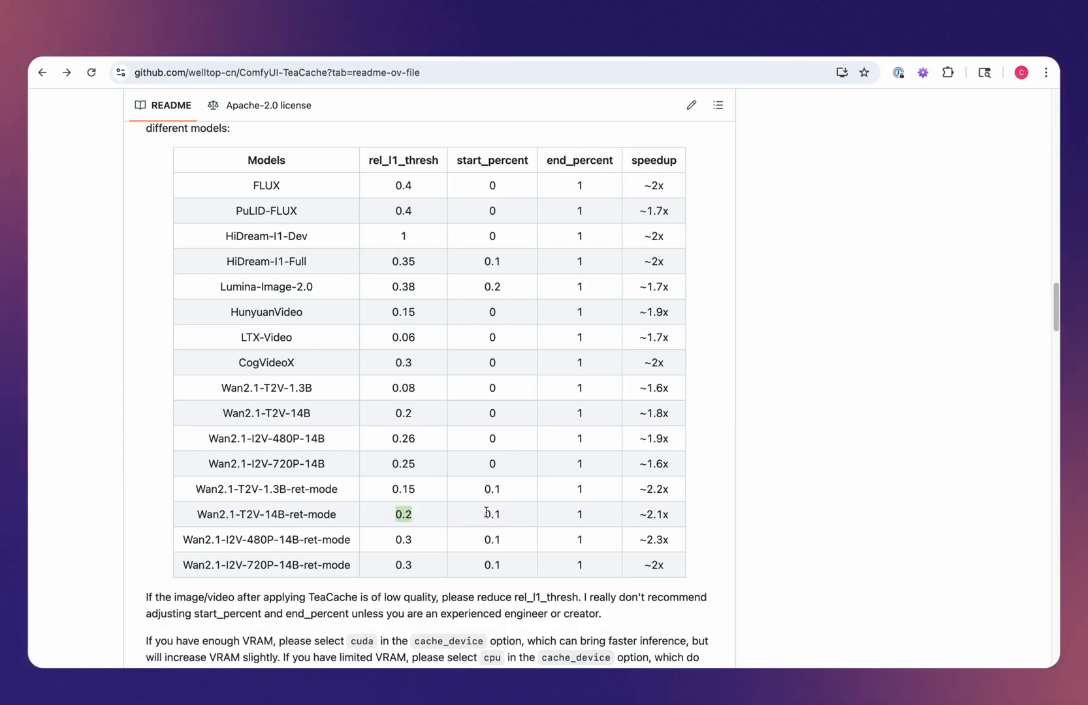
mouse_move(437, 164)
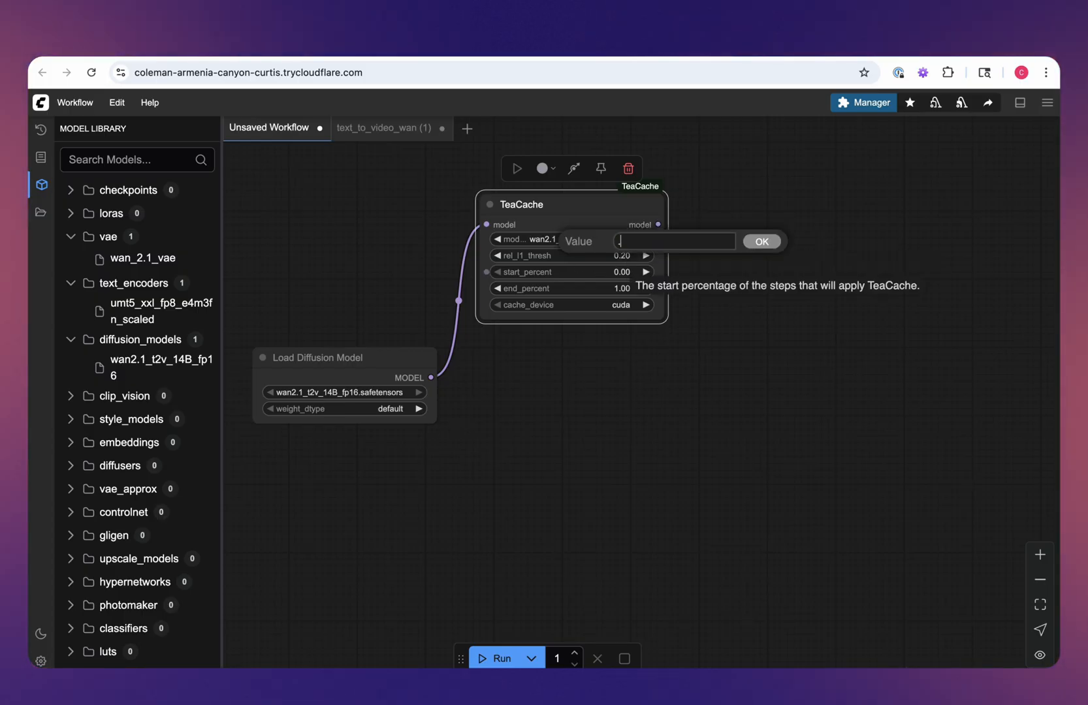
Set TeaCache start_percent to 0.10 alongside rel_l1_thresh 0.20.
click(760, 242)
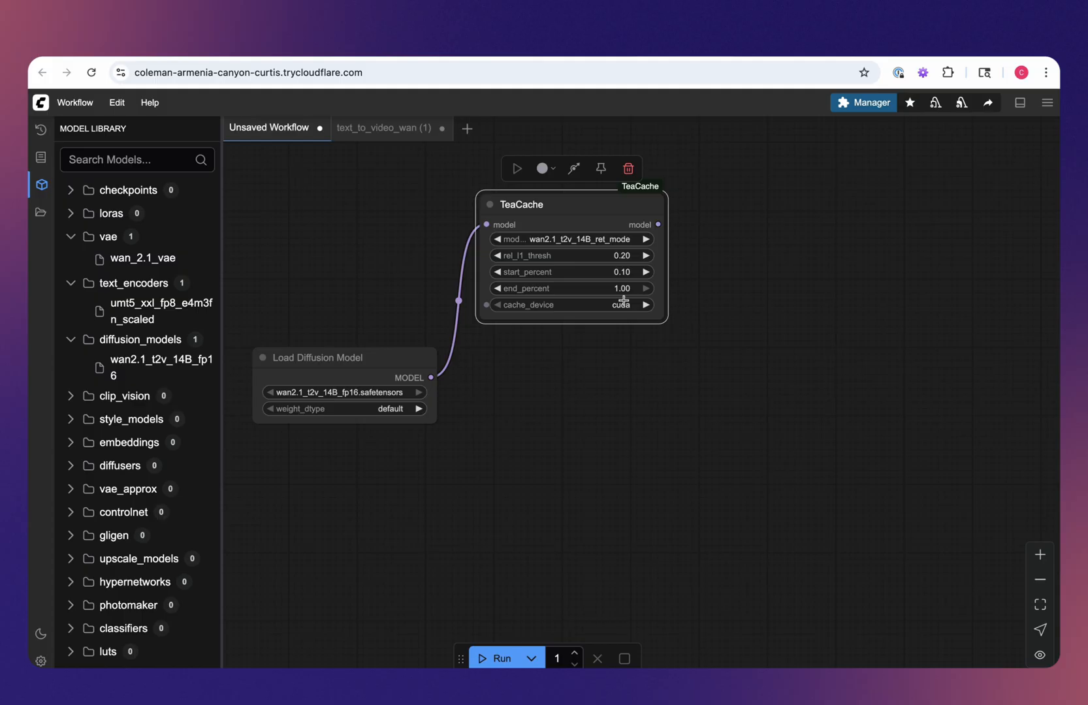
mouse_move(630, 317)
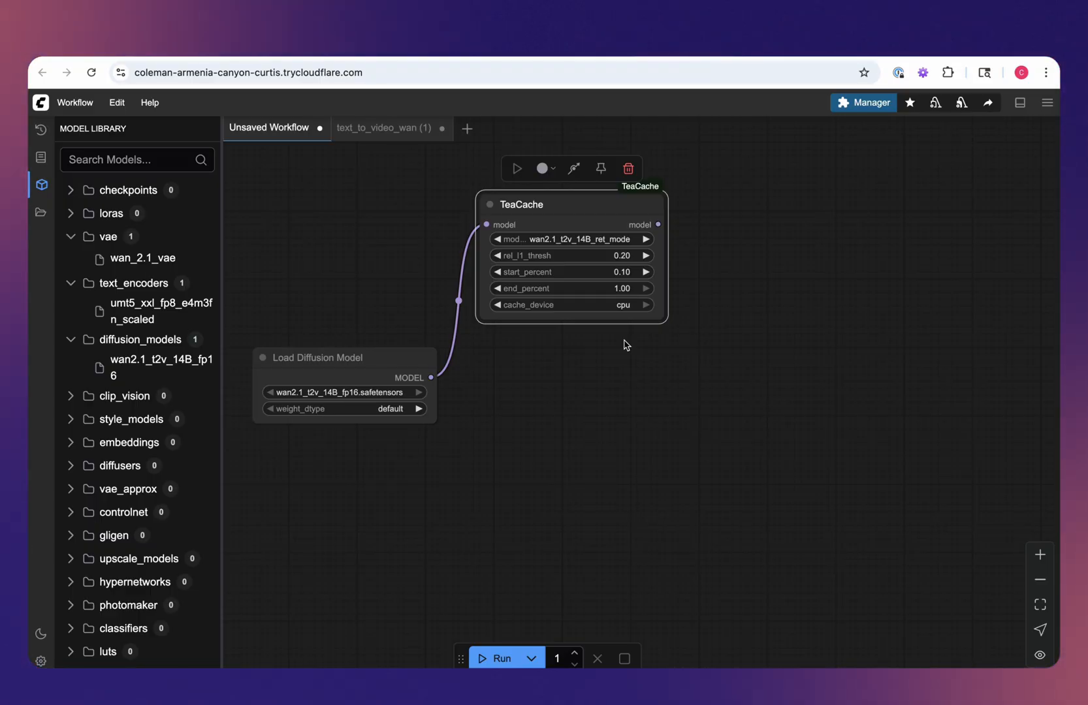
mouse_move(718, 296)
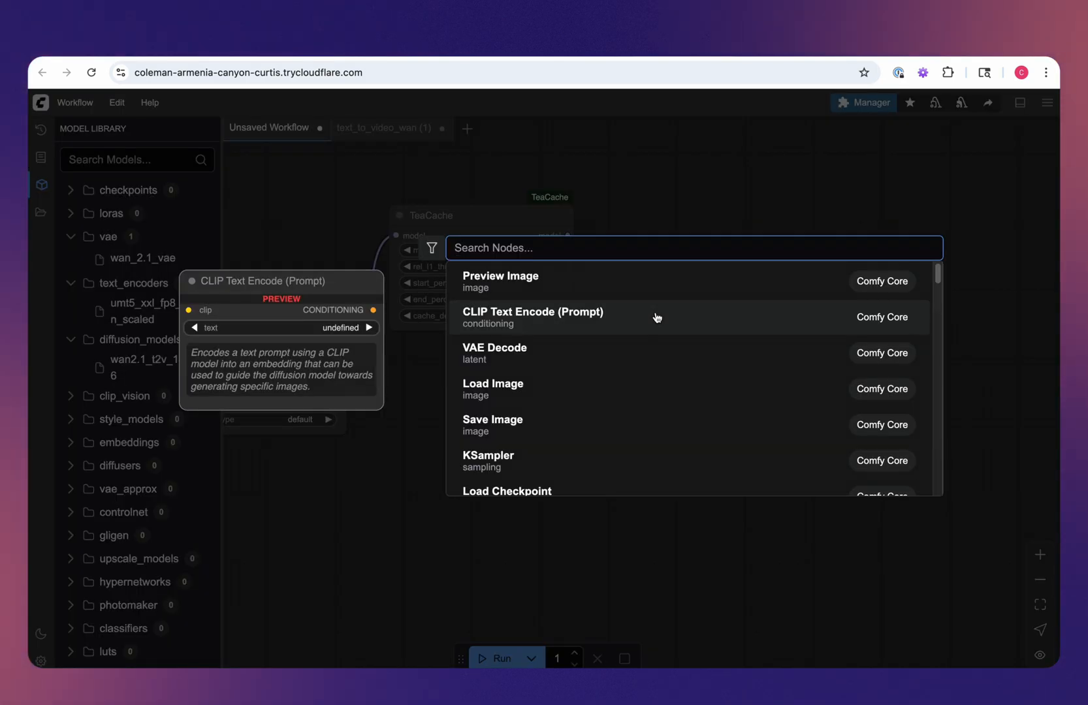
Add a ModelSamplingSD3 node after TeaCache with shift raised to 6.00.
text(me)
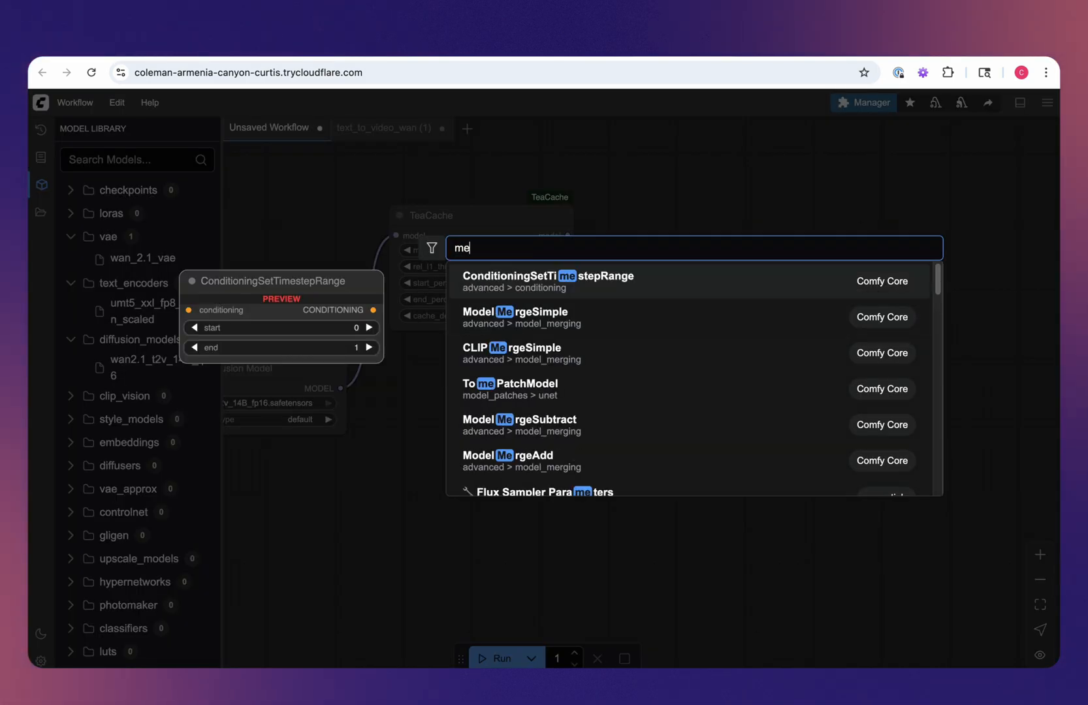
text(model sd)
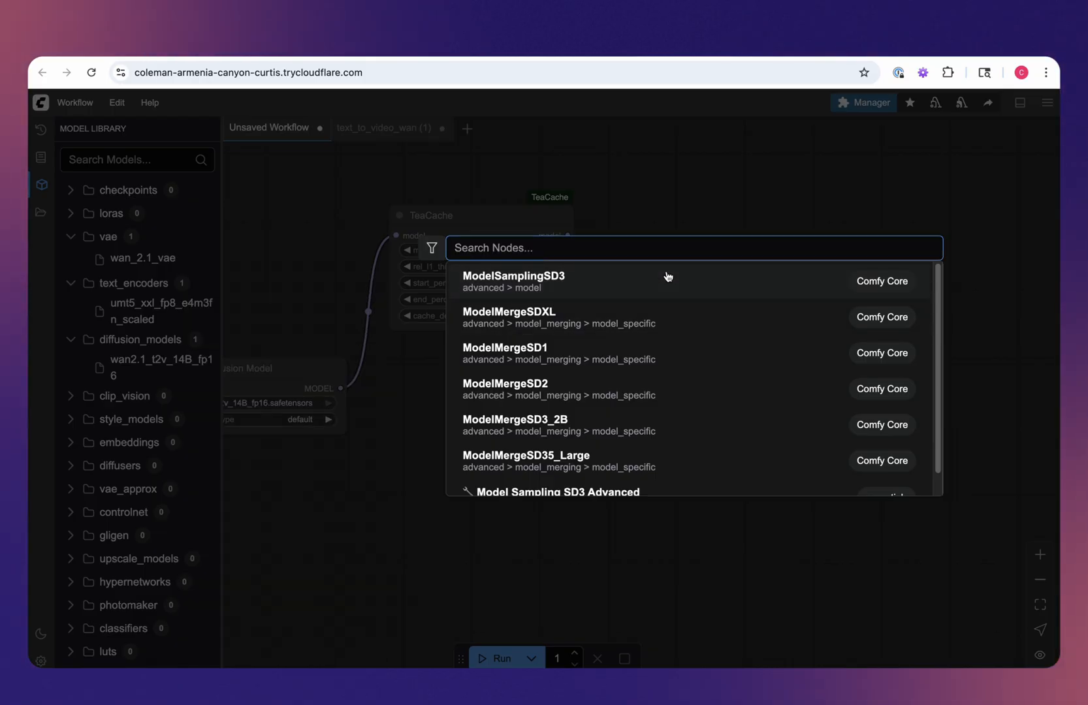
click(512, 277)
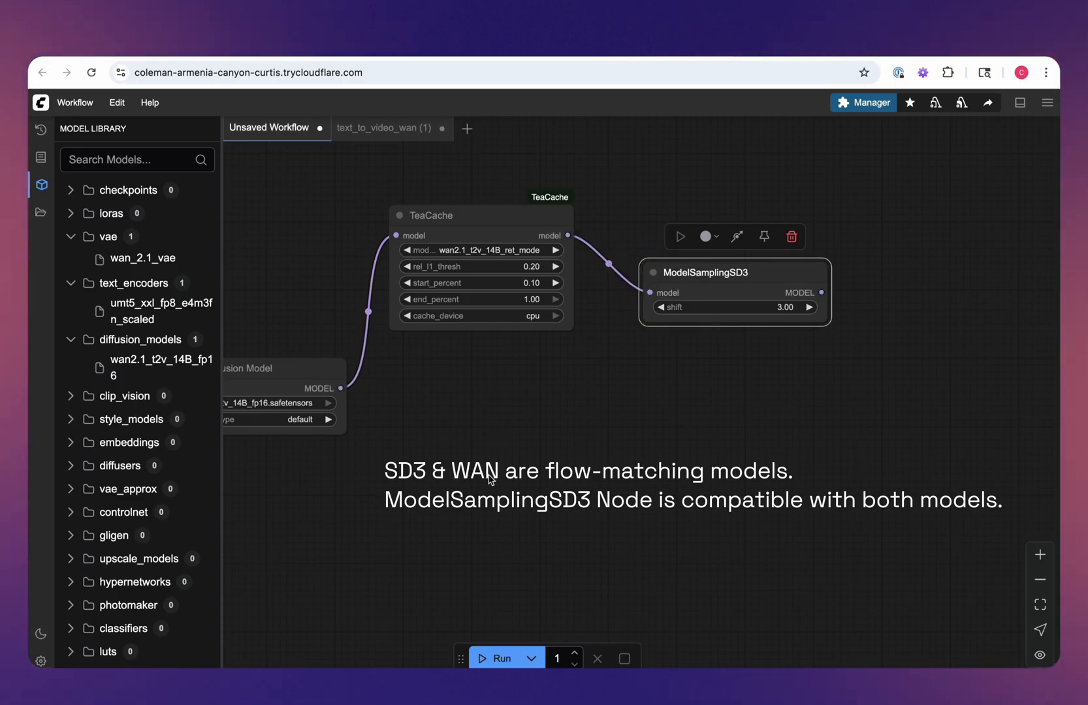
mouse_move(552, 439)
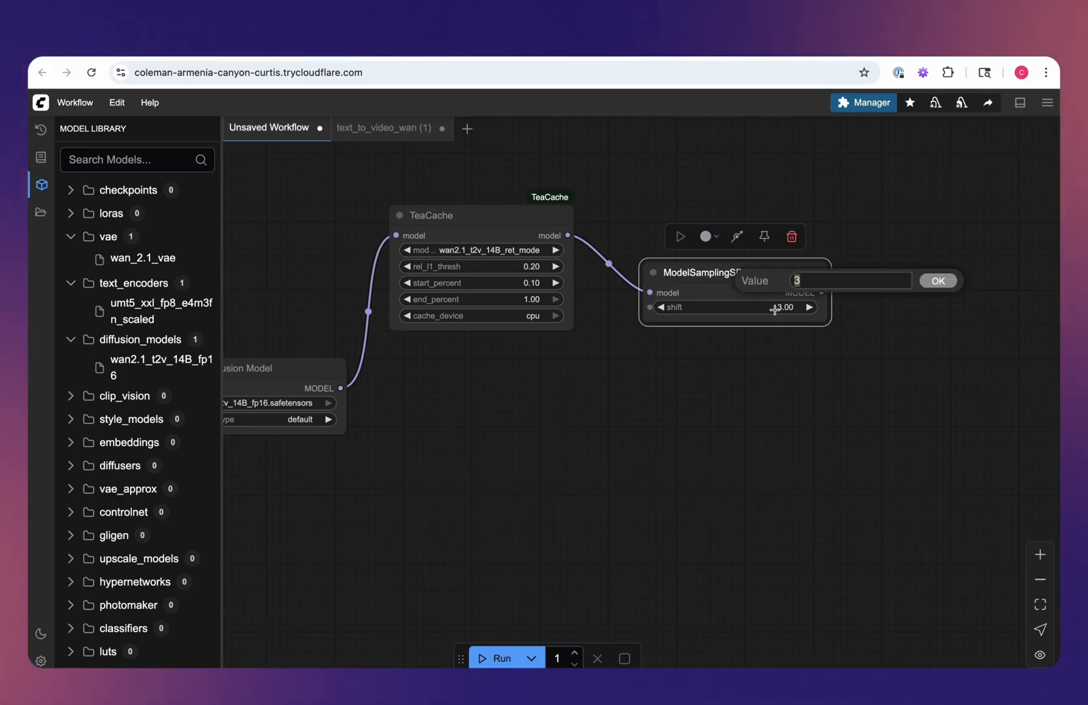
click(937, 281)
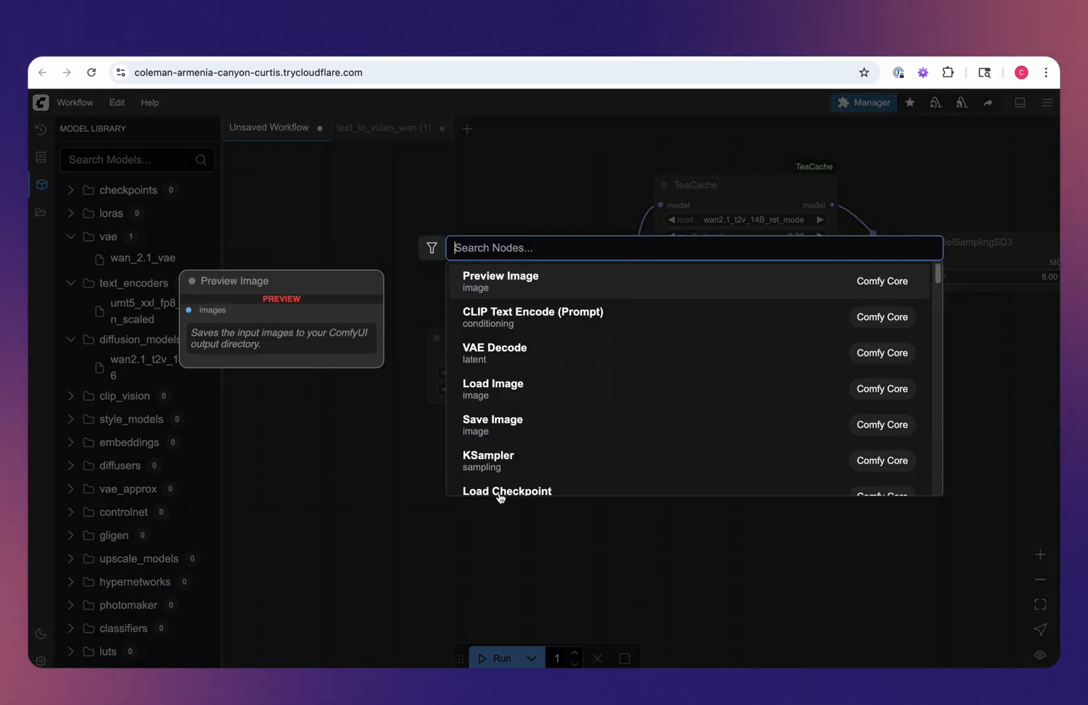
Add a Load CLIP node feeding two CLIP Text Encode nodes for positive and negative prompts.
text(load cli)
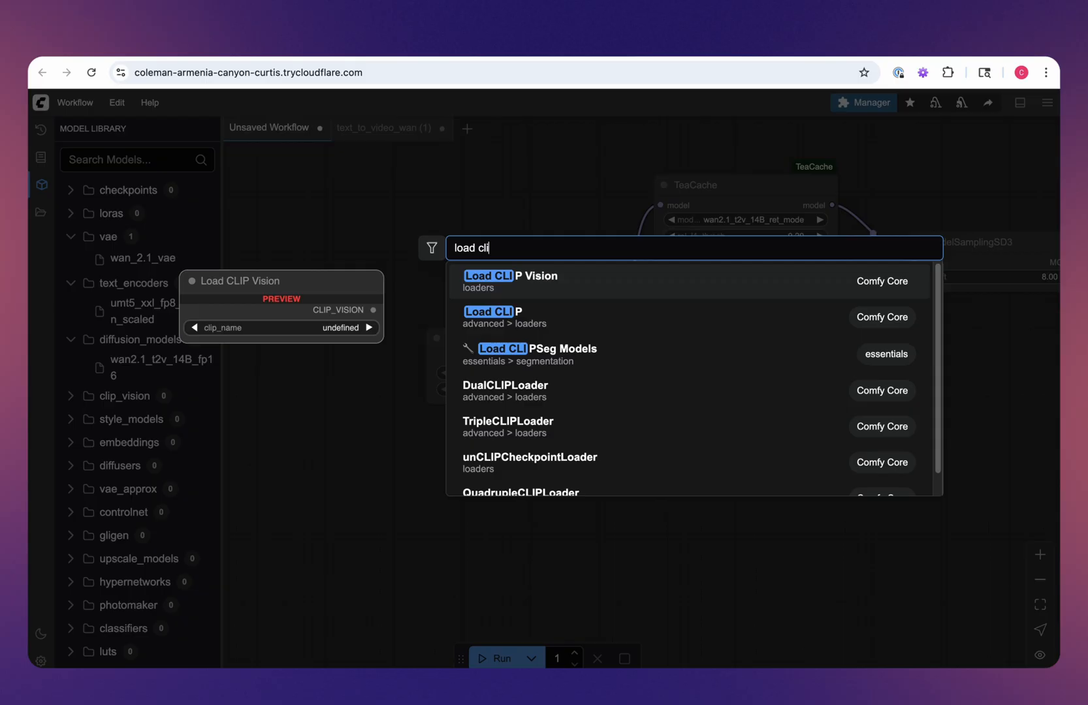
click(490, 311)
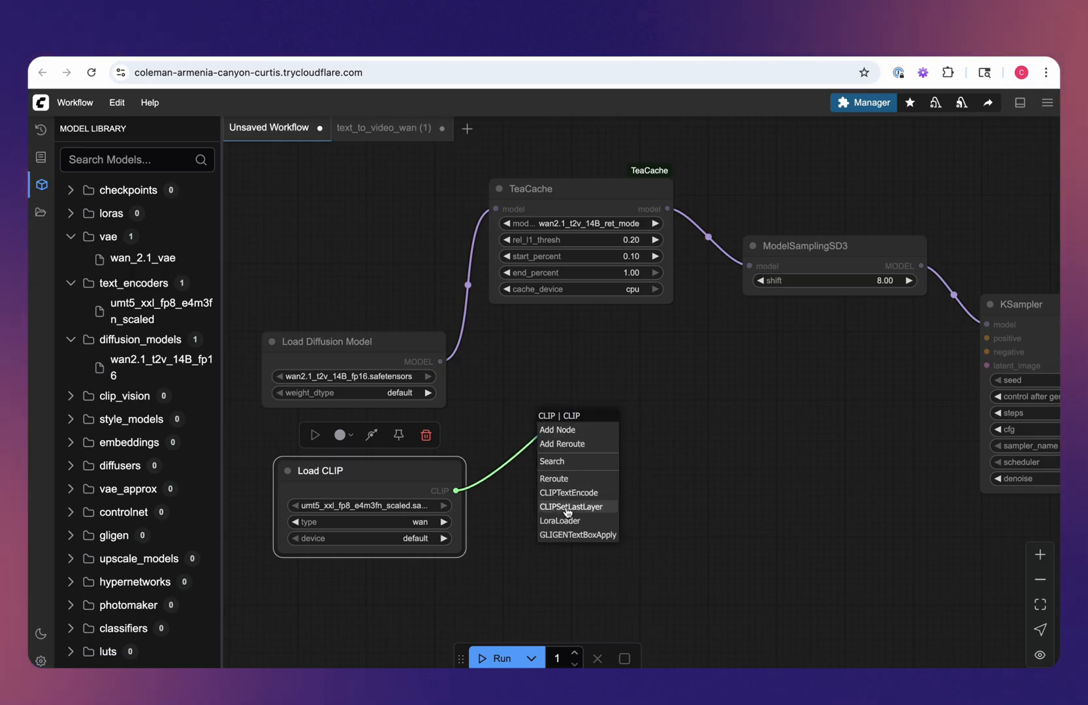
click(570, 493)
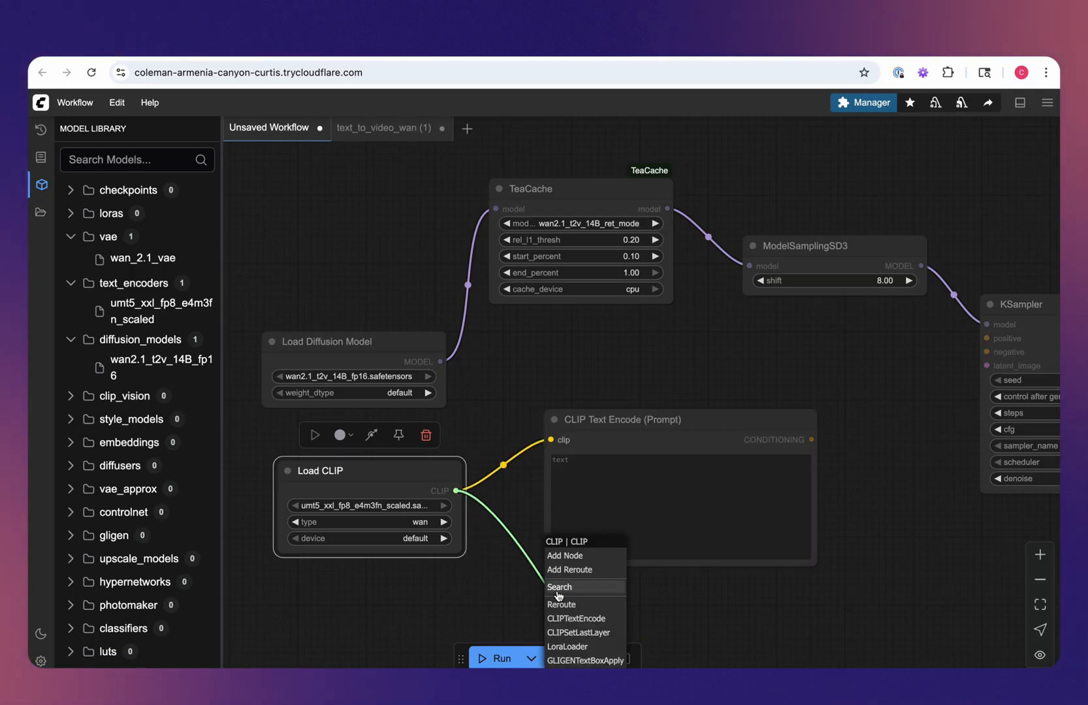
click(576, 619)
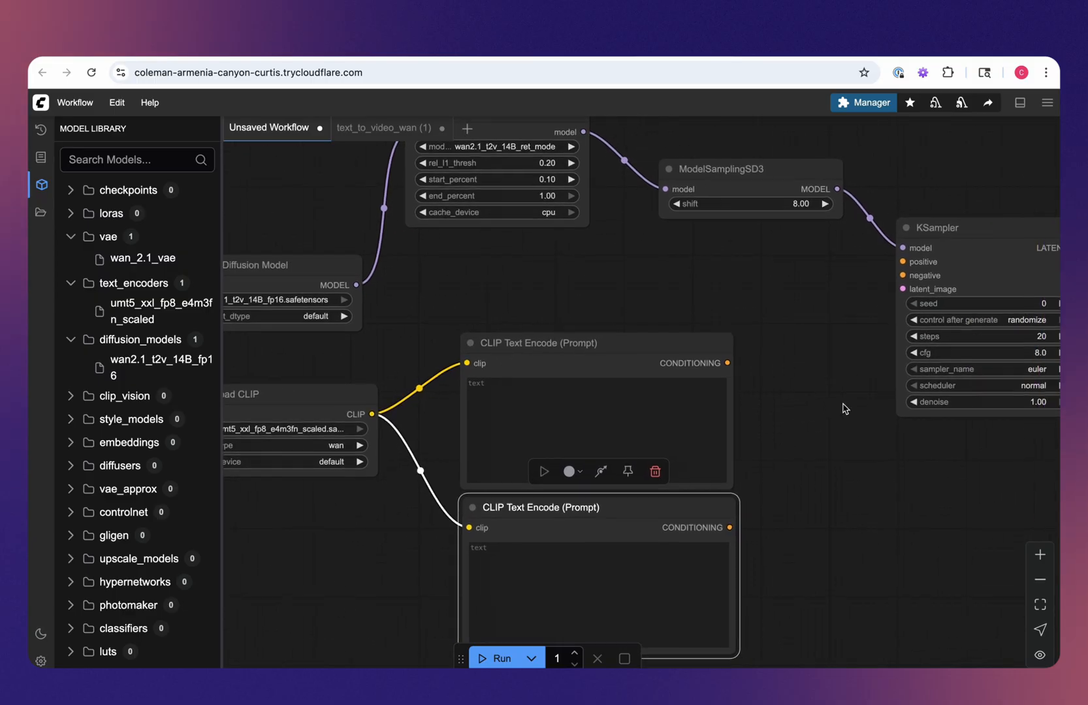
mouse_move(779, 399)
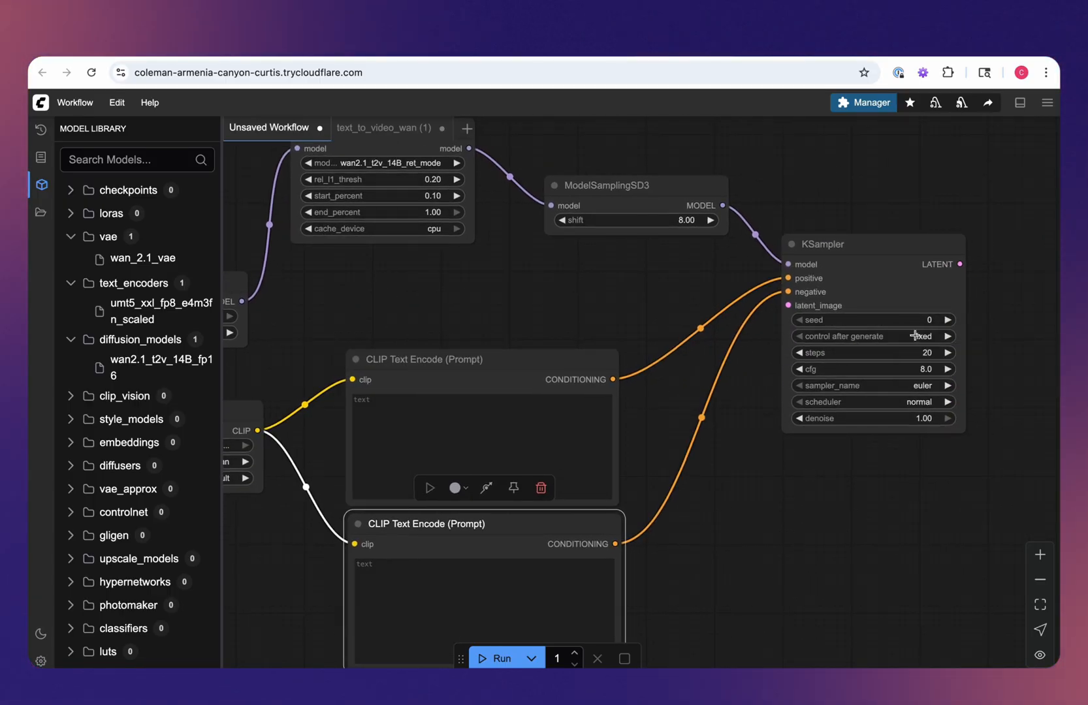
Fix the KSampler seed at 1 and choose the uni_pc sampler with cfg 6.0.
click(945, 320)
text(un)
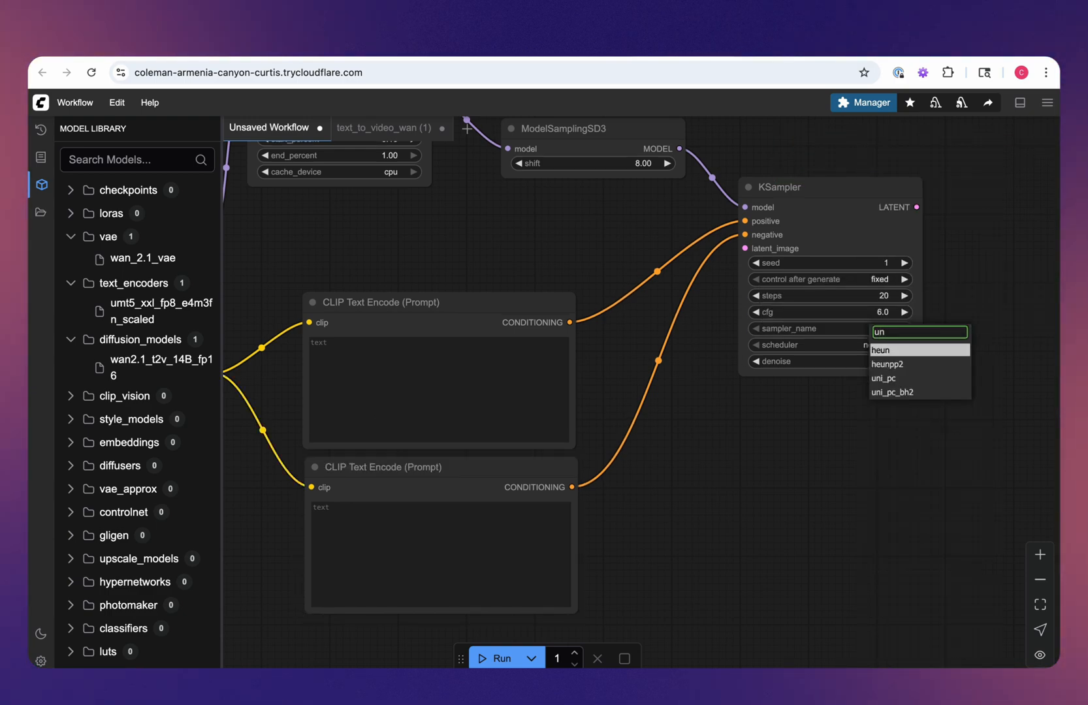
click(883, 379)
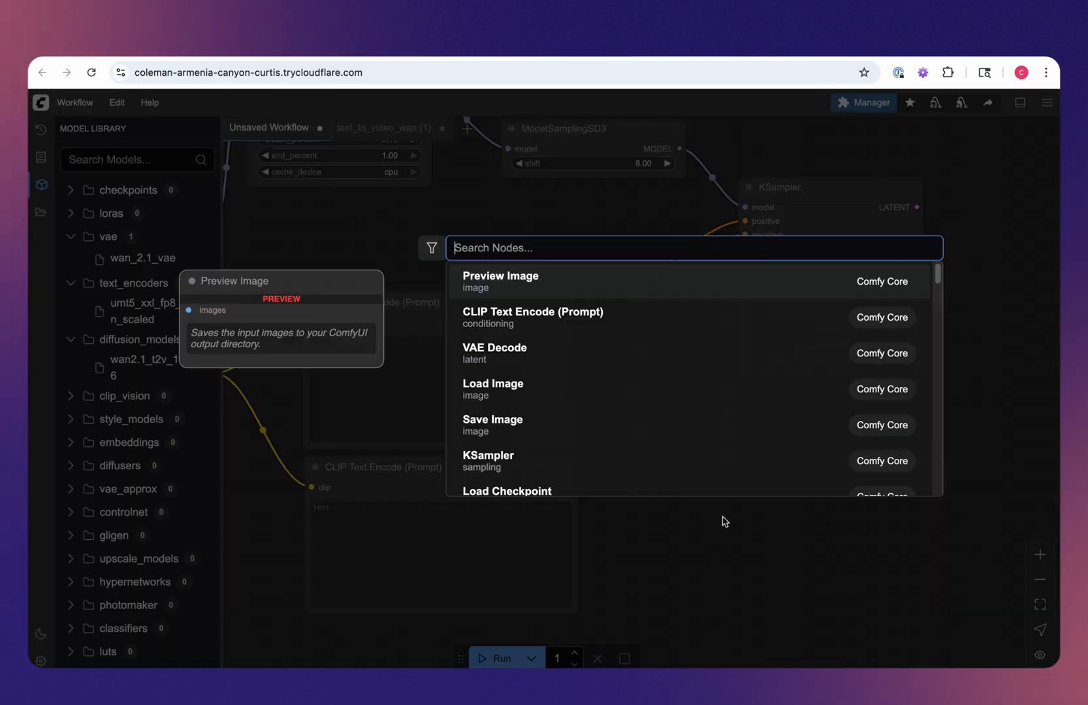
Add an EmptyHunyuanLatentVideo node feeding the KSampler's latent_image input.
text(hun)
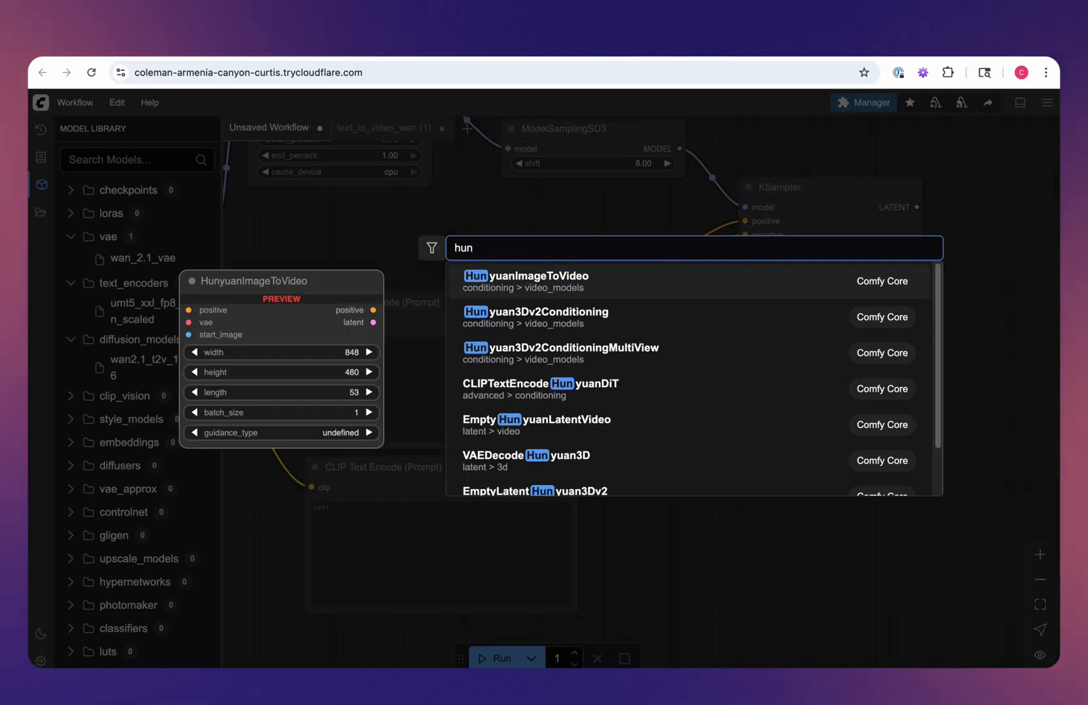
text(yuan)
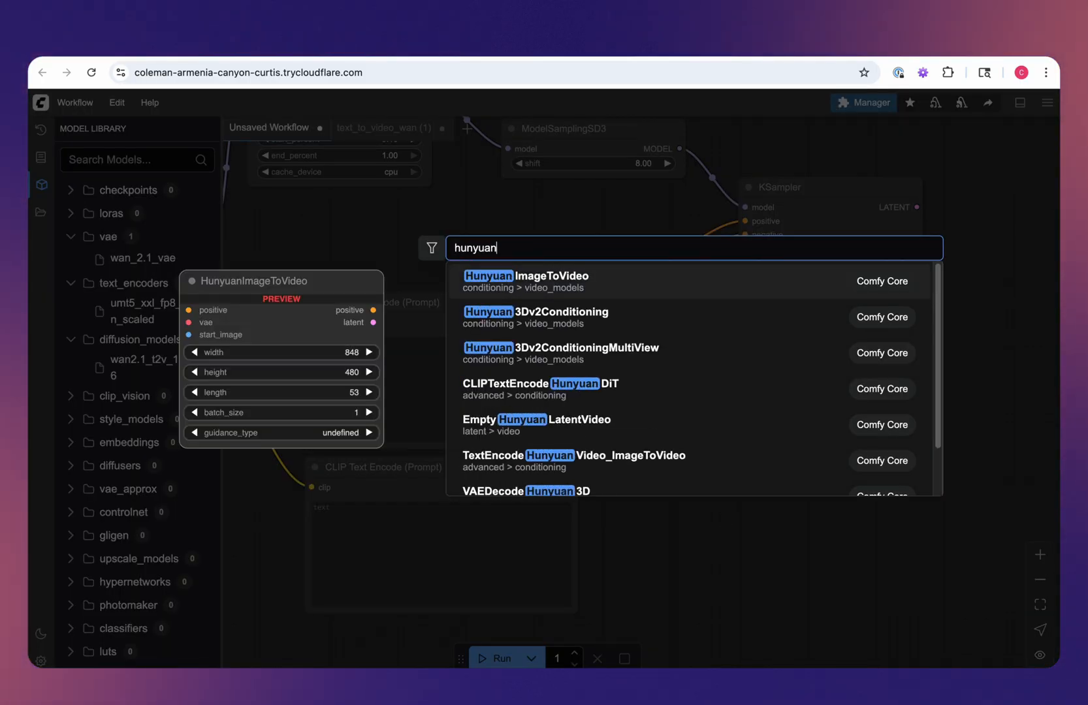
text(emp)
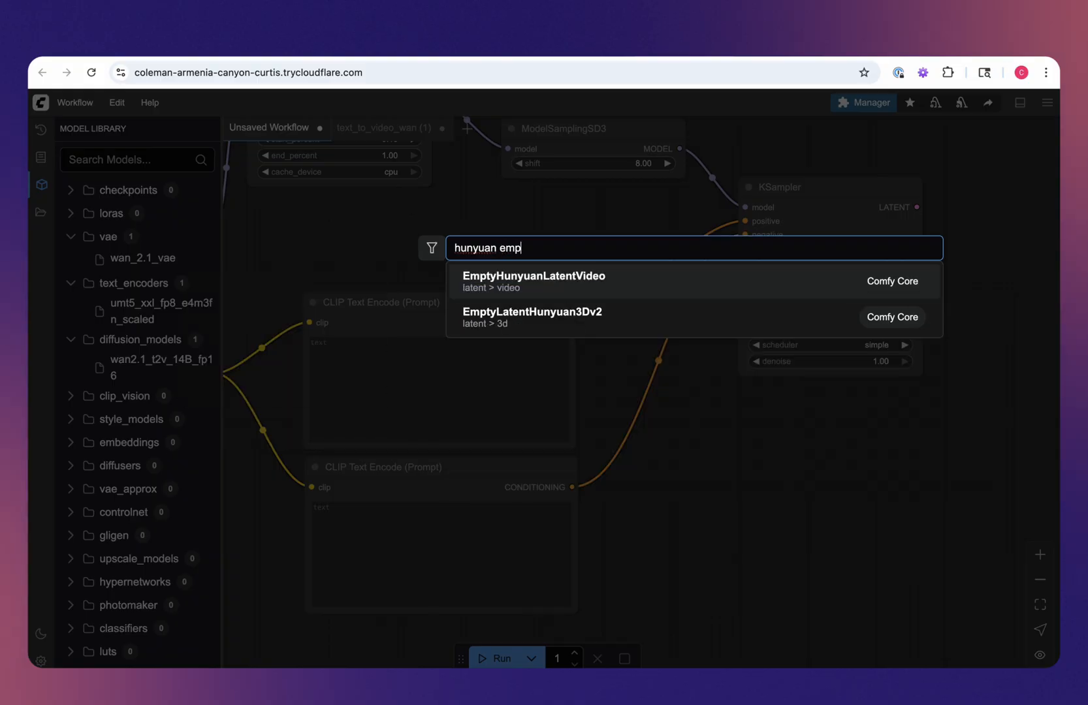
click(531, 276)
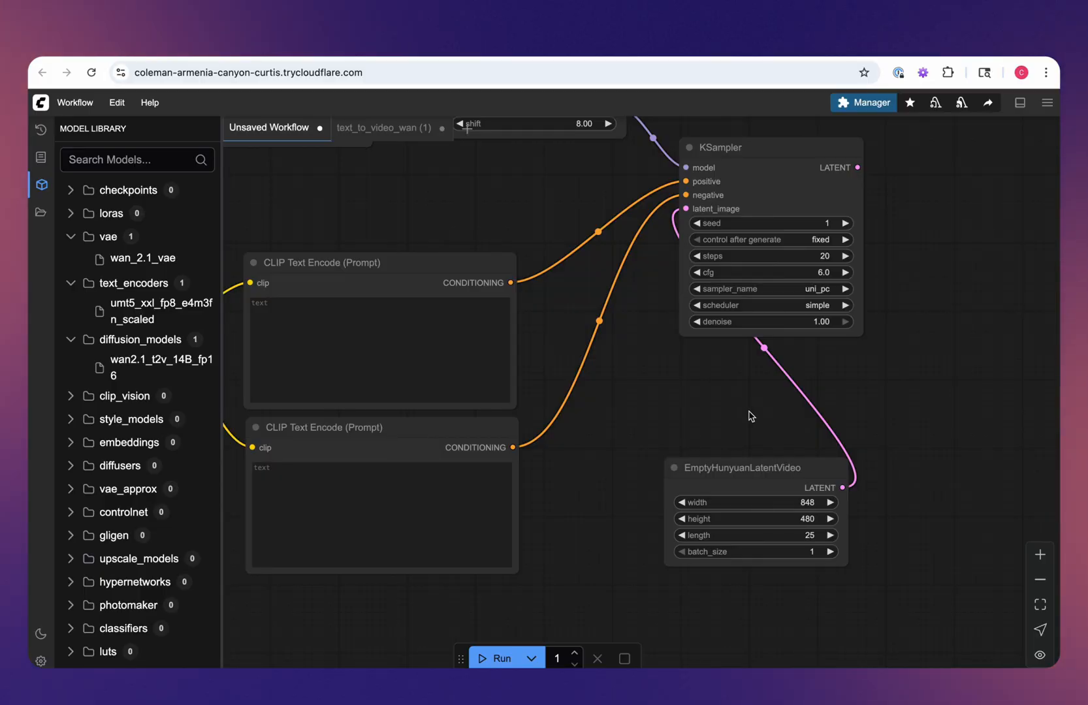
mouse_move(791, 538)
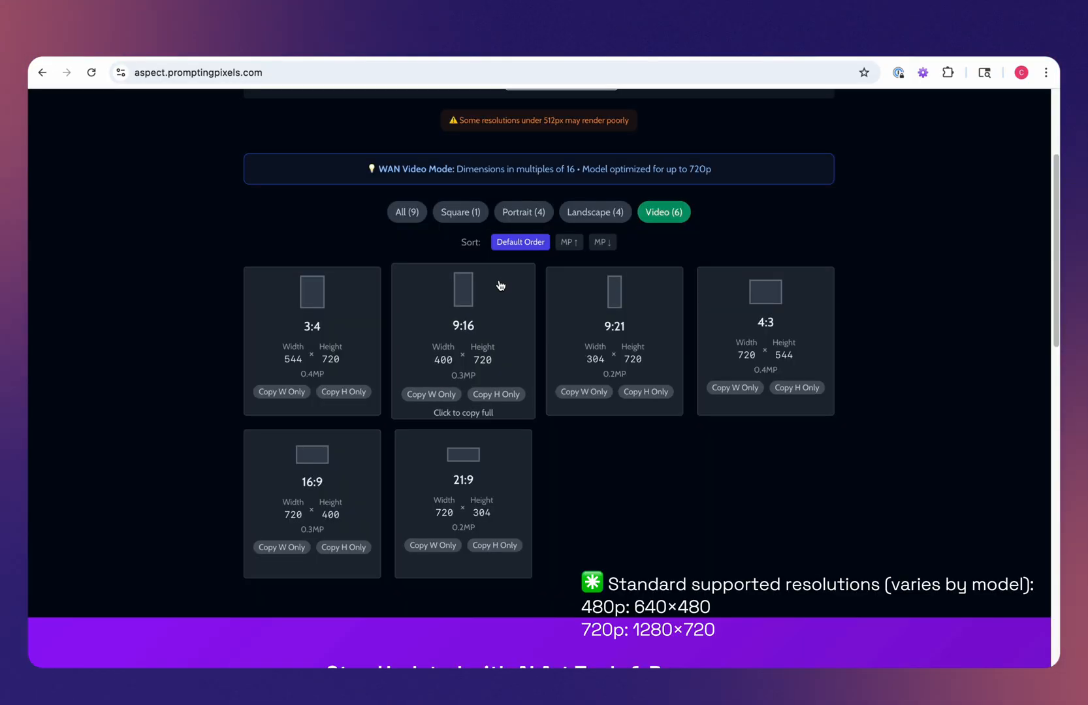
Scroll the aspect ratio site to the Wan video resolutions like 720×400.
scroll(up, 3)
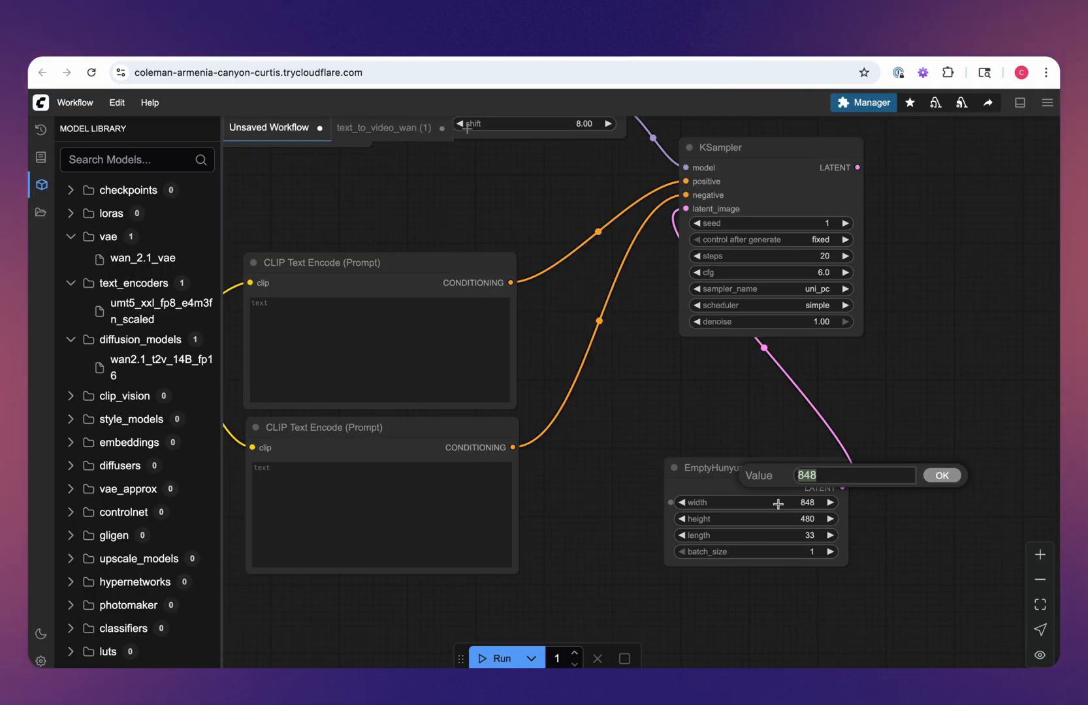
Set the EmptyHunyuanLatentVideo size to 720 wide by 400 high.
click(940, 475)
text(400)
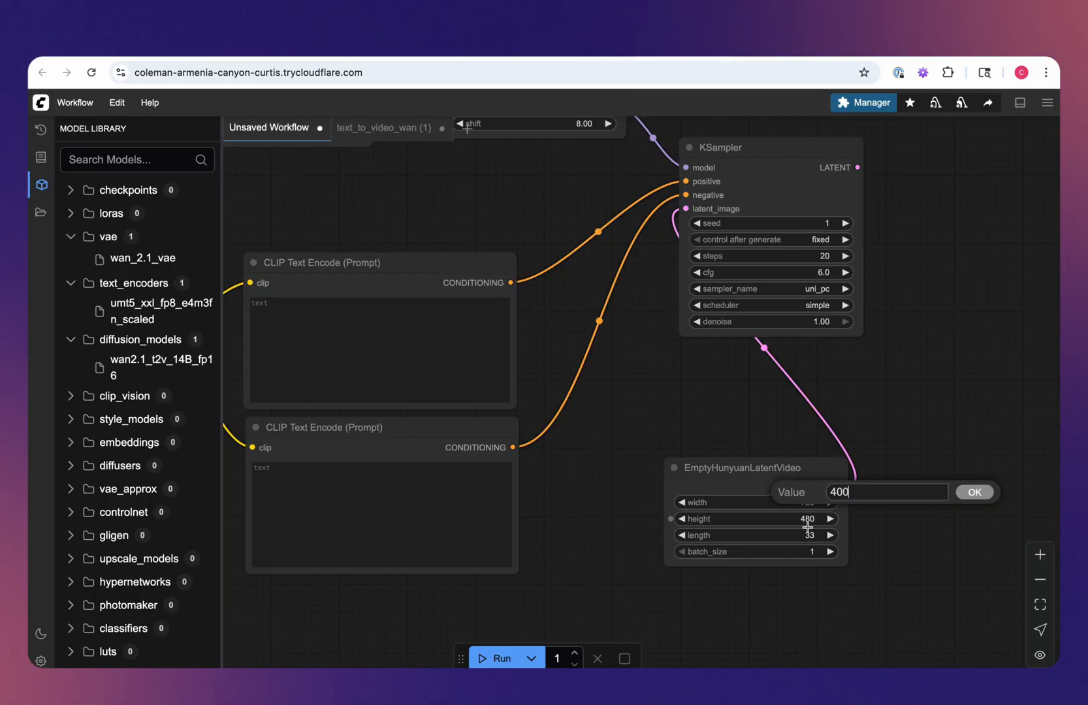
click(975, 492)
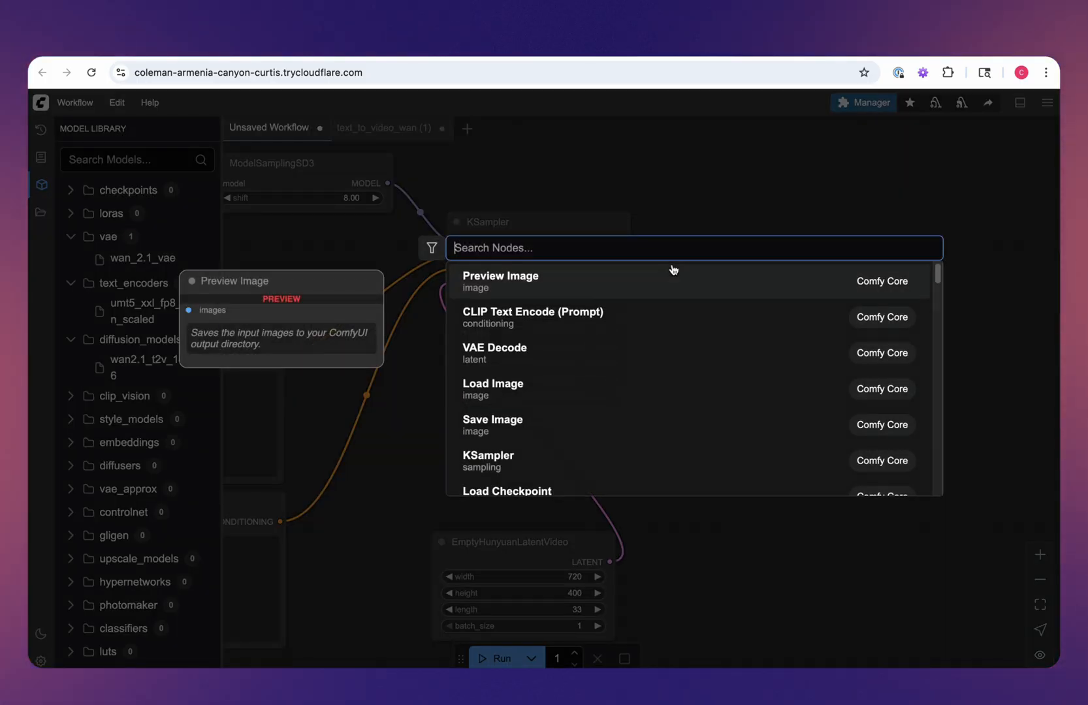
Add a VAE Decode node on the KSampler latent, fed by a Load VAE node with wan_2.1_vae.
text(VAE)
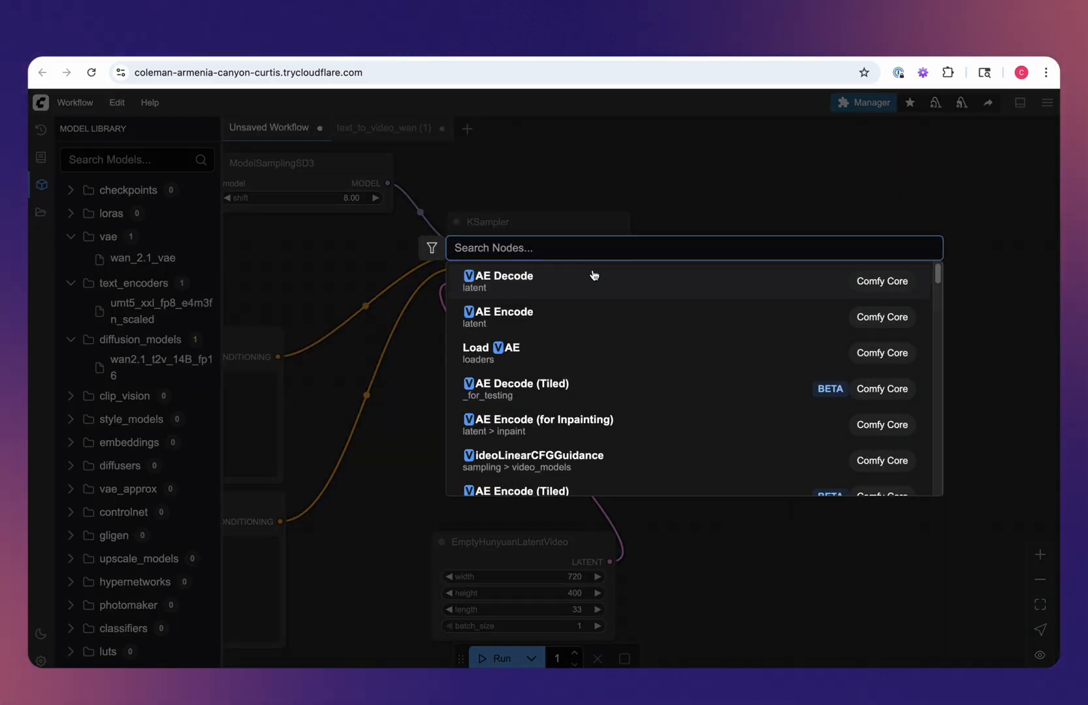
click(498, 276)
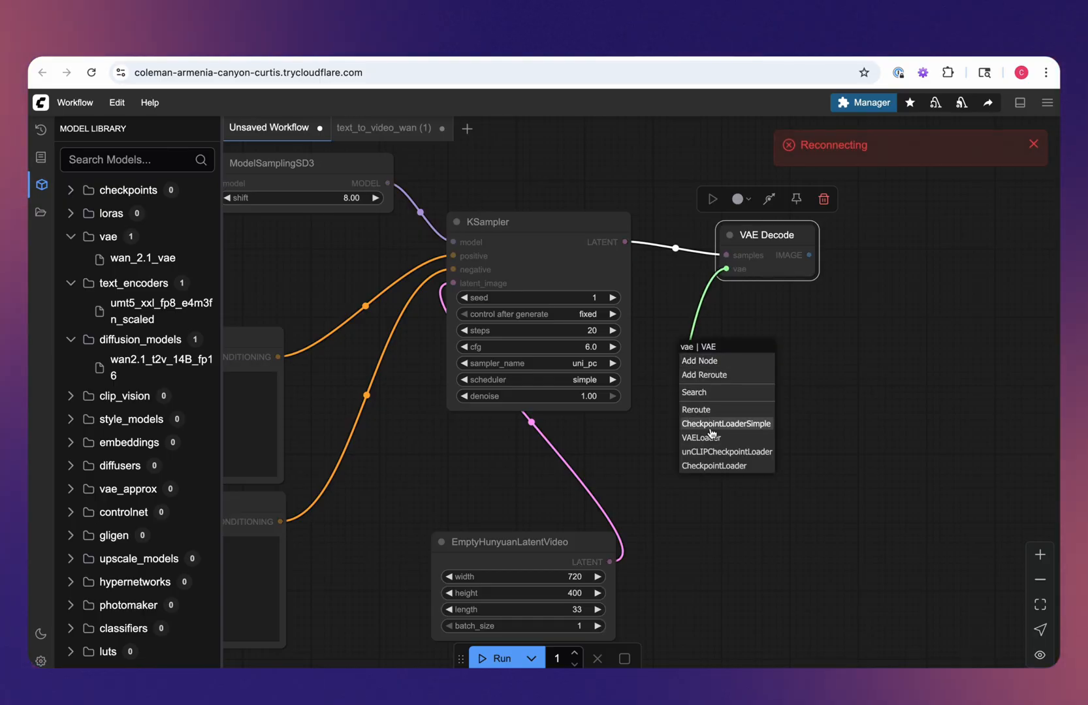
click(701, 438)
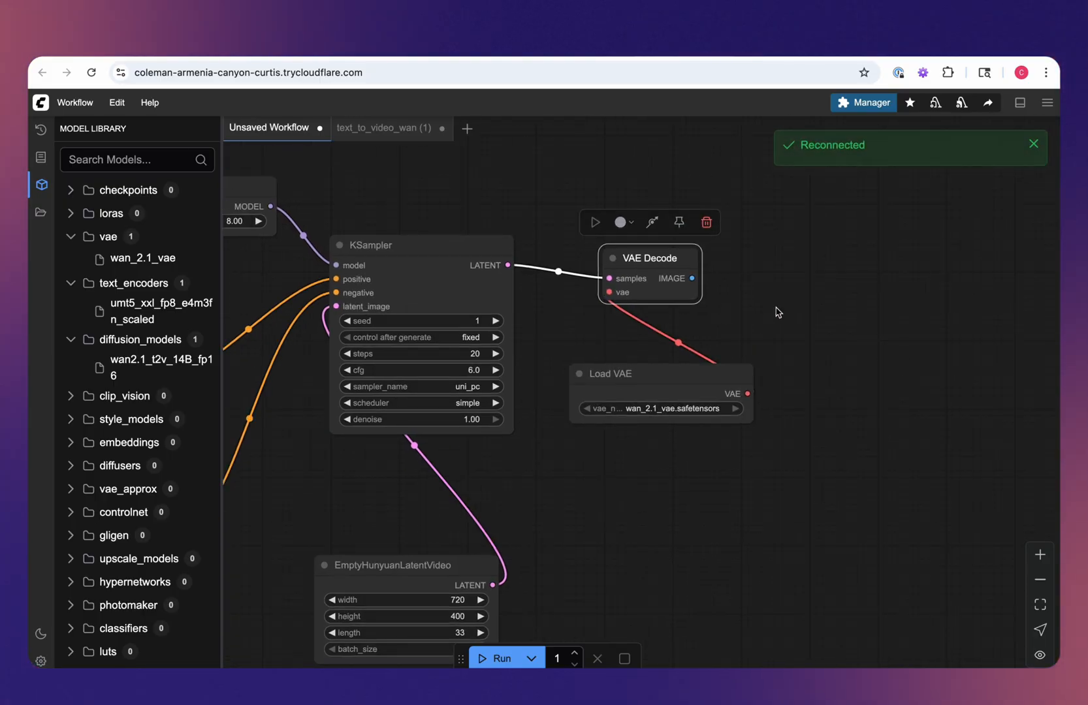
Add a SaveAnimatedWEBP node taking the decoded image to save the video.
text(anima)
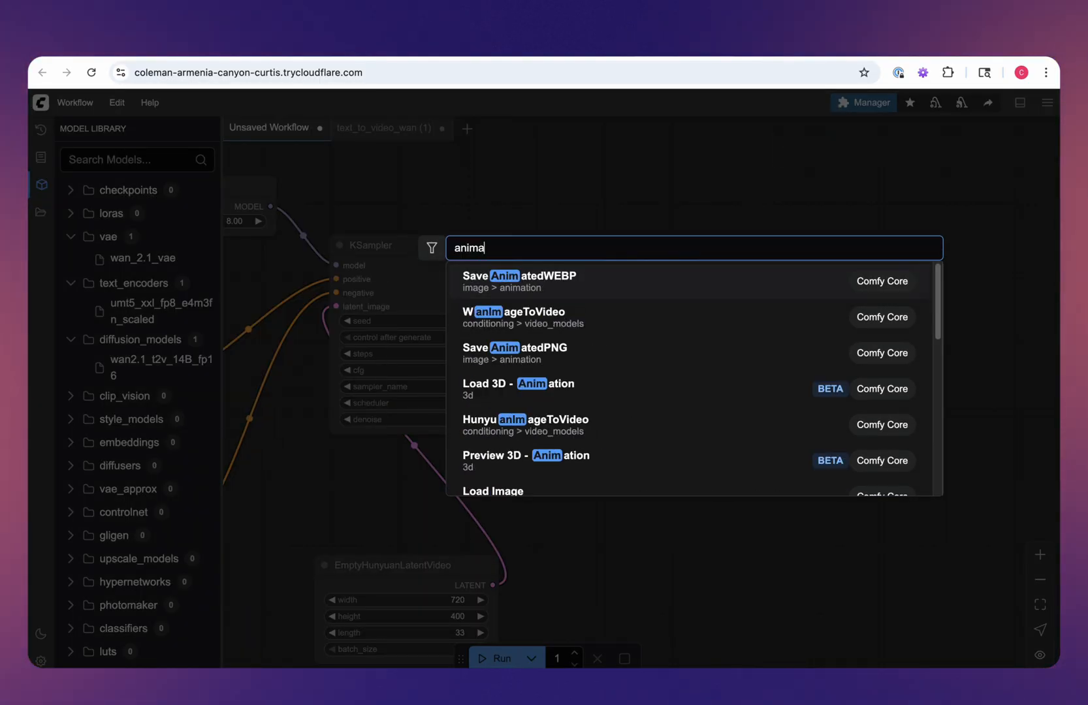
click(518, 276)
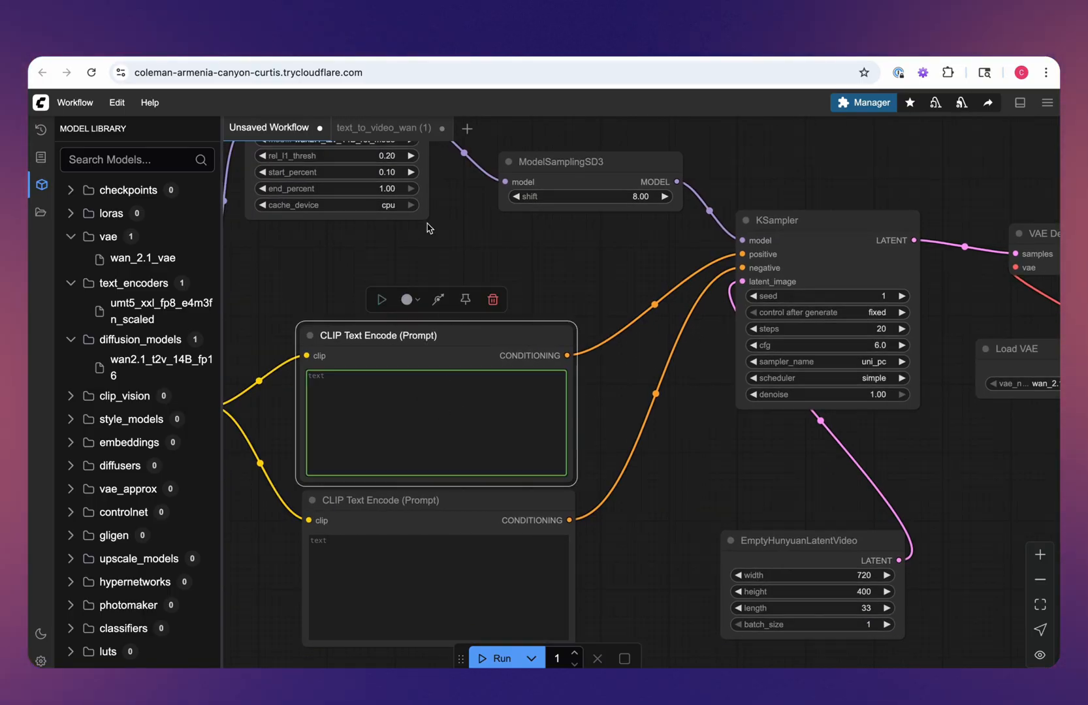
mouse_move(382, 128)
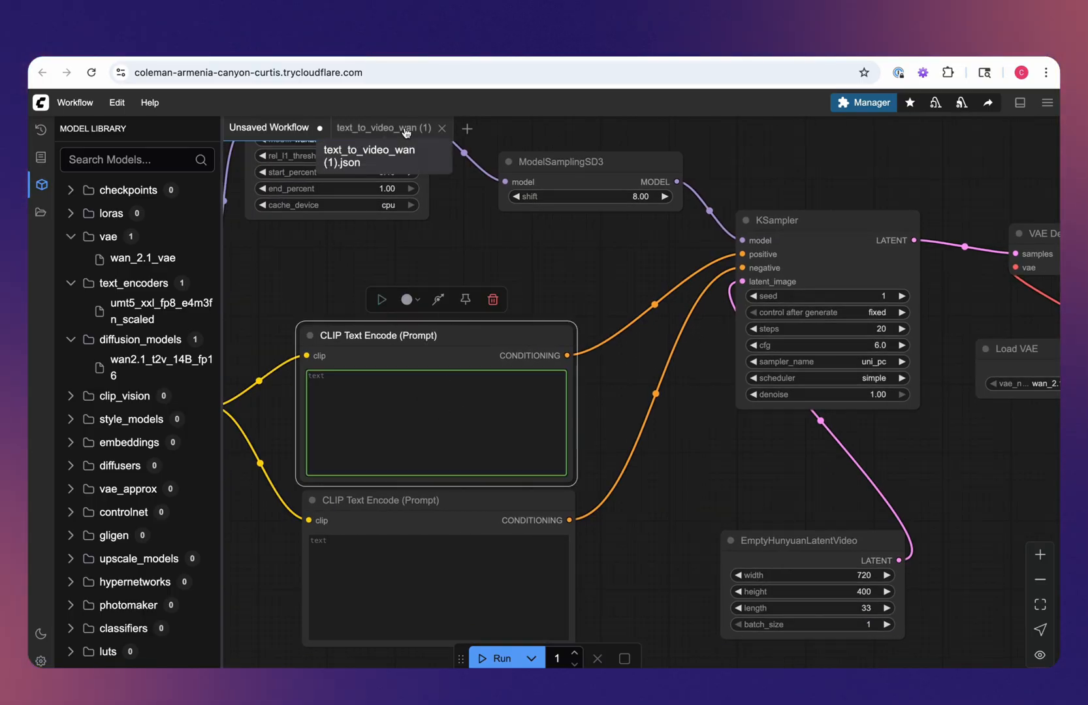
Copy the Chinese Wan negative prompt from the reference workflow into the lower CLIP Text Encode node.
click(380, 127)
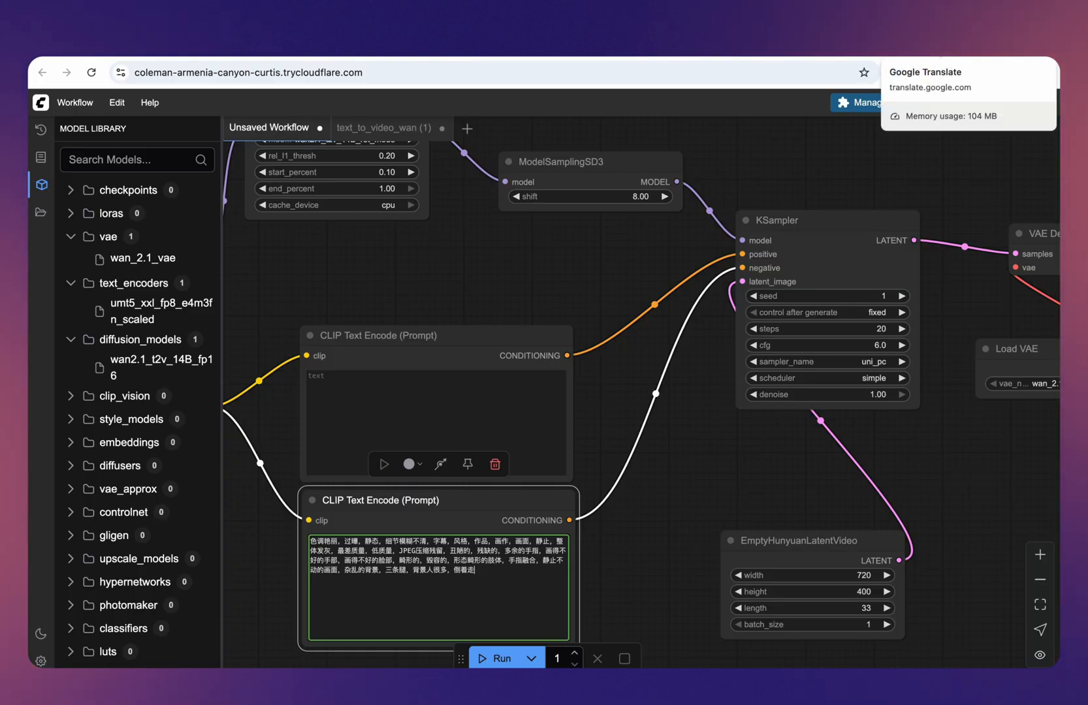
Check the English translation of the Chinese negative prompt in Google Translate.
click(924, 72)
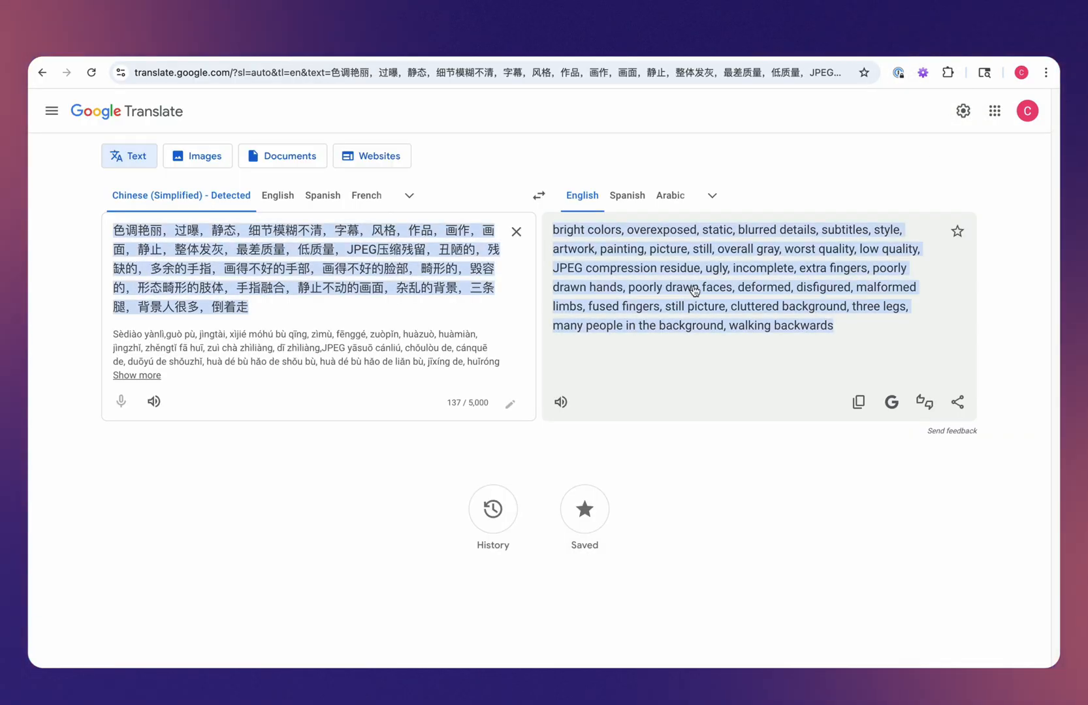
mouse_move(701, 295)
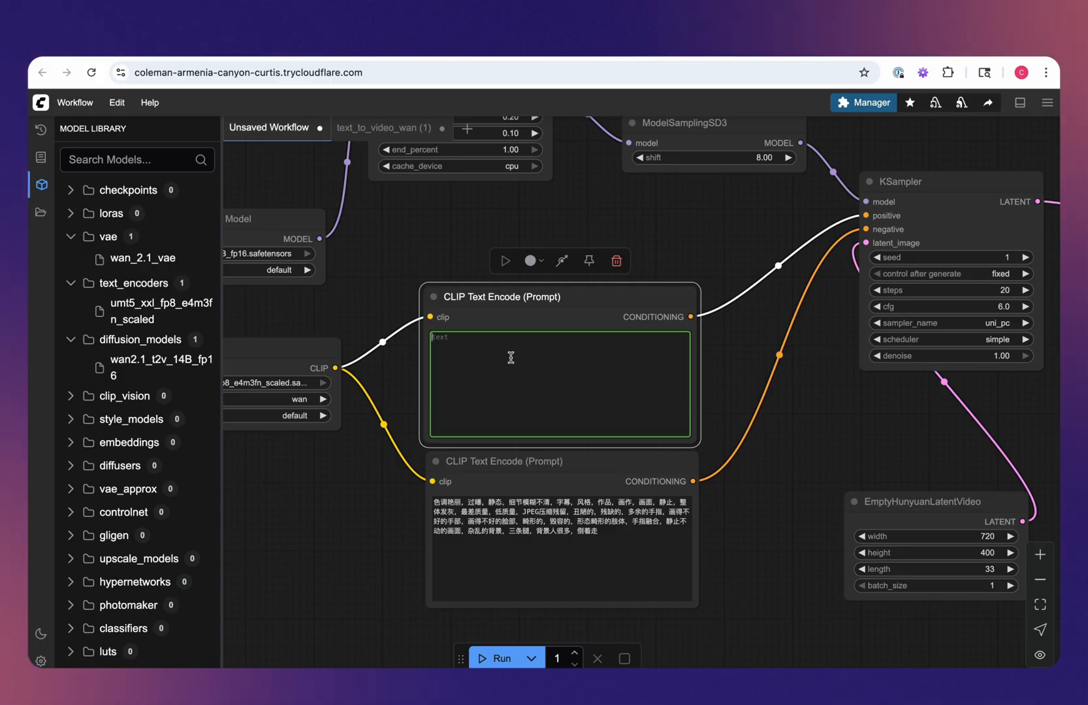
Enter the positive prompt: a man standing on a New York City street, in the background are yellow cabs.
text(a man standing in a new york city street, in the backgroun)
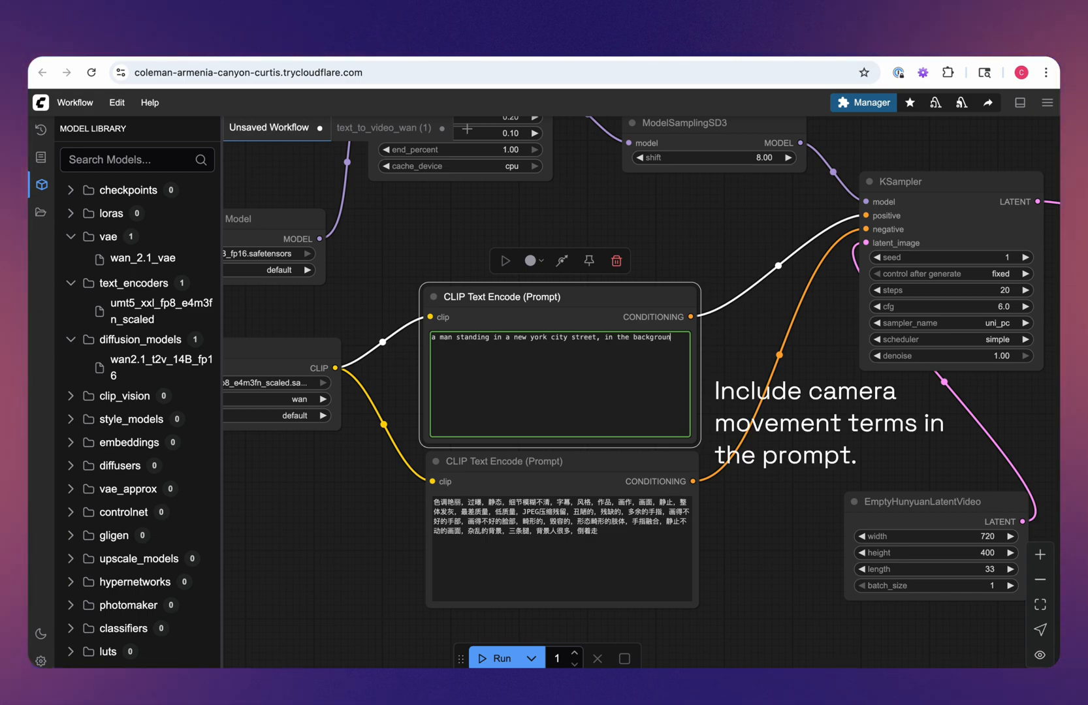
text(are yellow cabs)
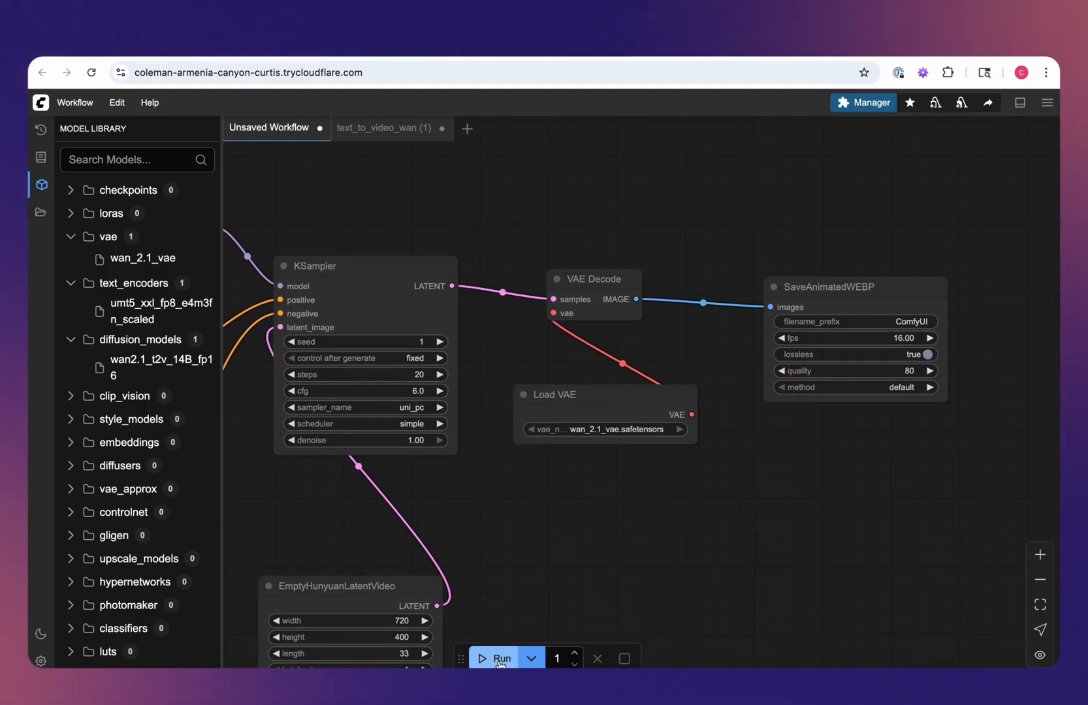
Run the workflow, producing an animated WEBP of a man on a city street in 124.83 seconds.
click(498, 658)
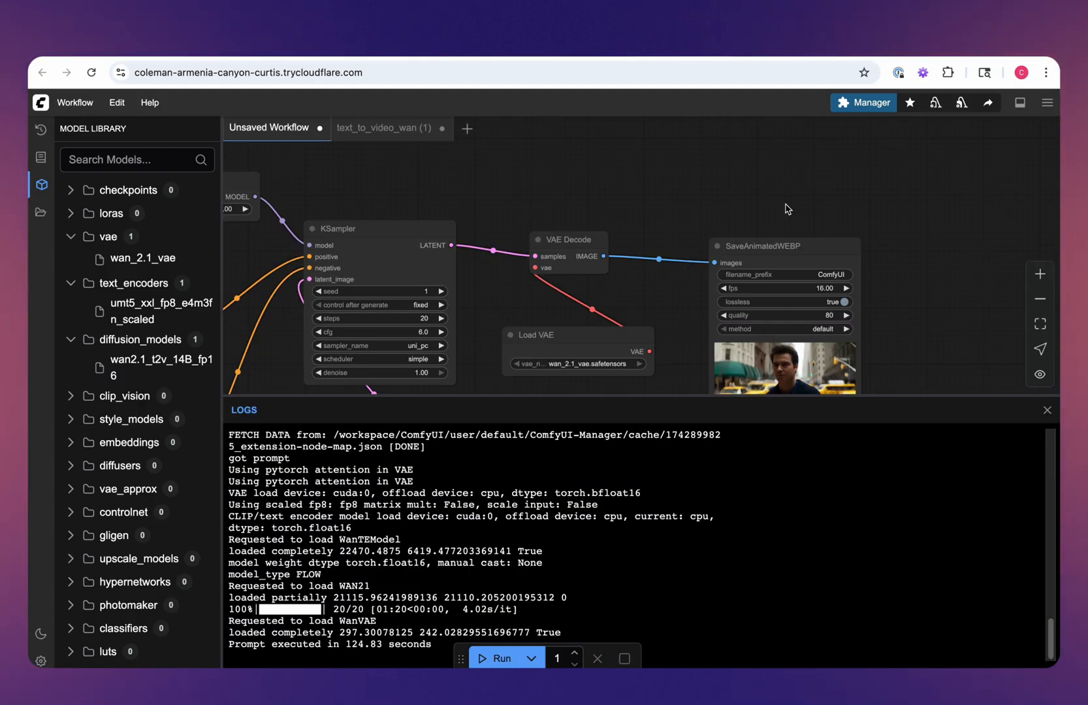
mouse_move(850, 487)
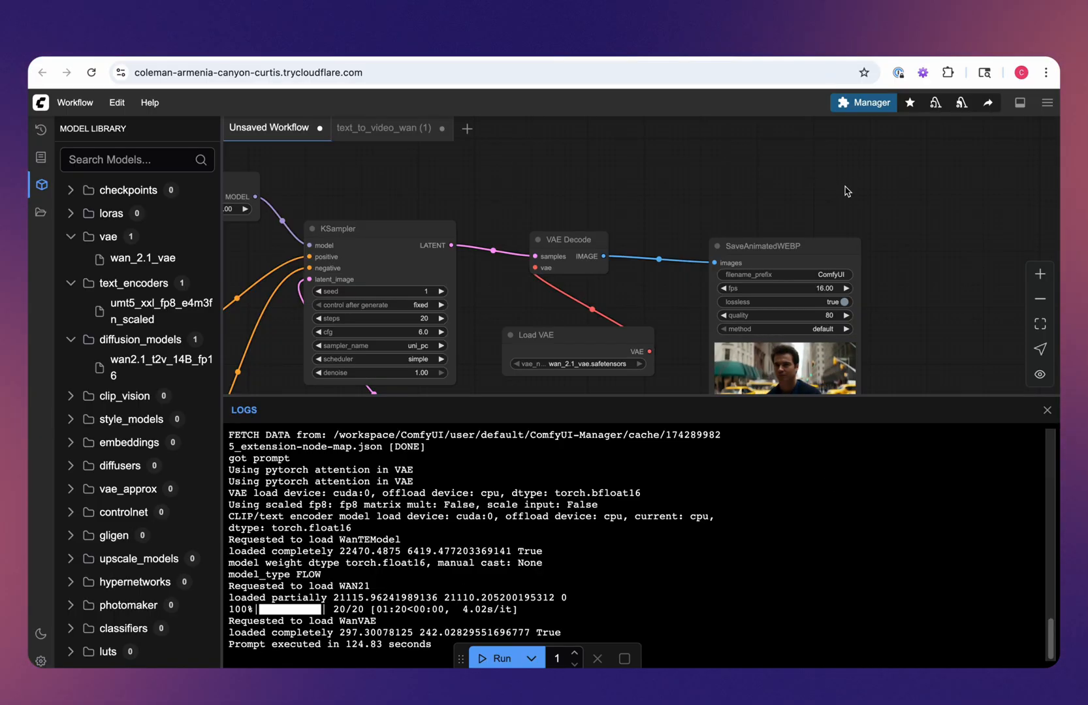
mouse_move(1020, 102)
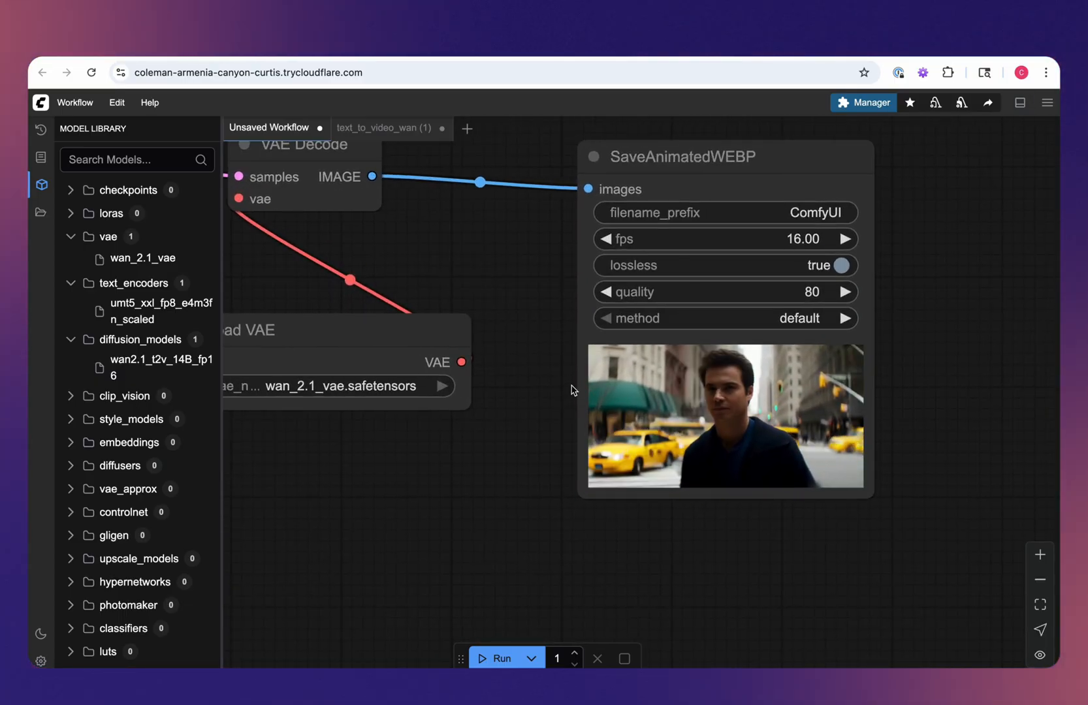
mouse_move(823, 474)
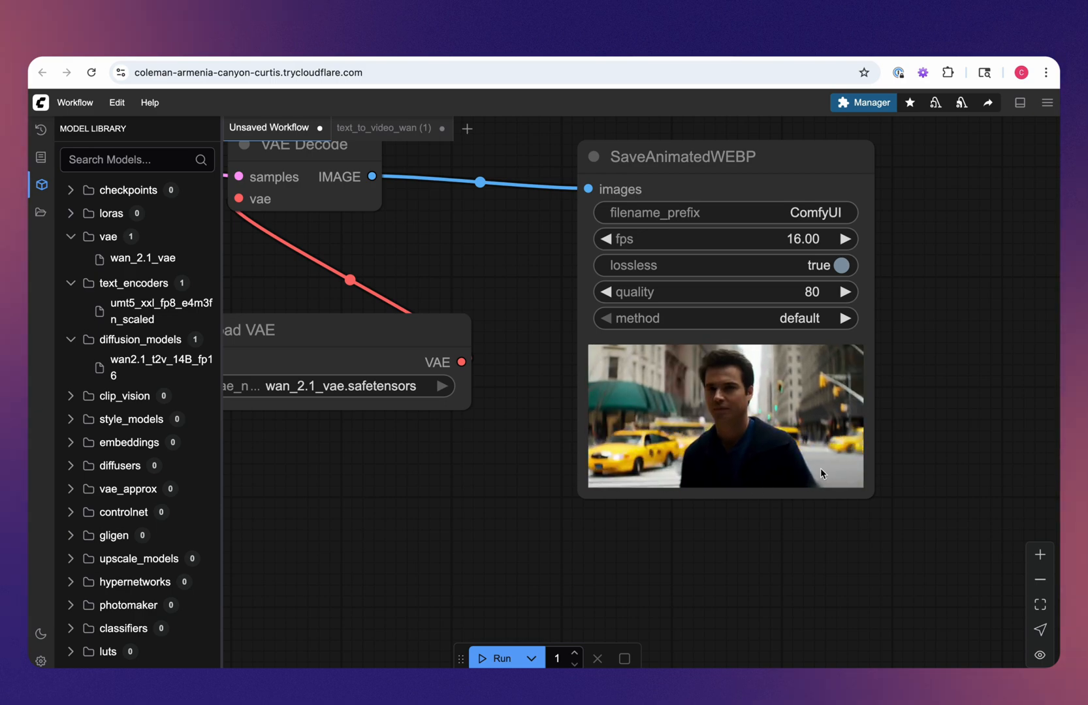